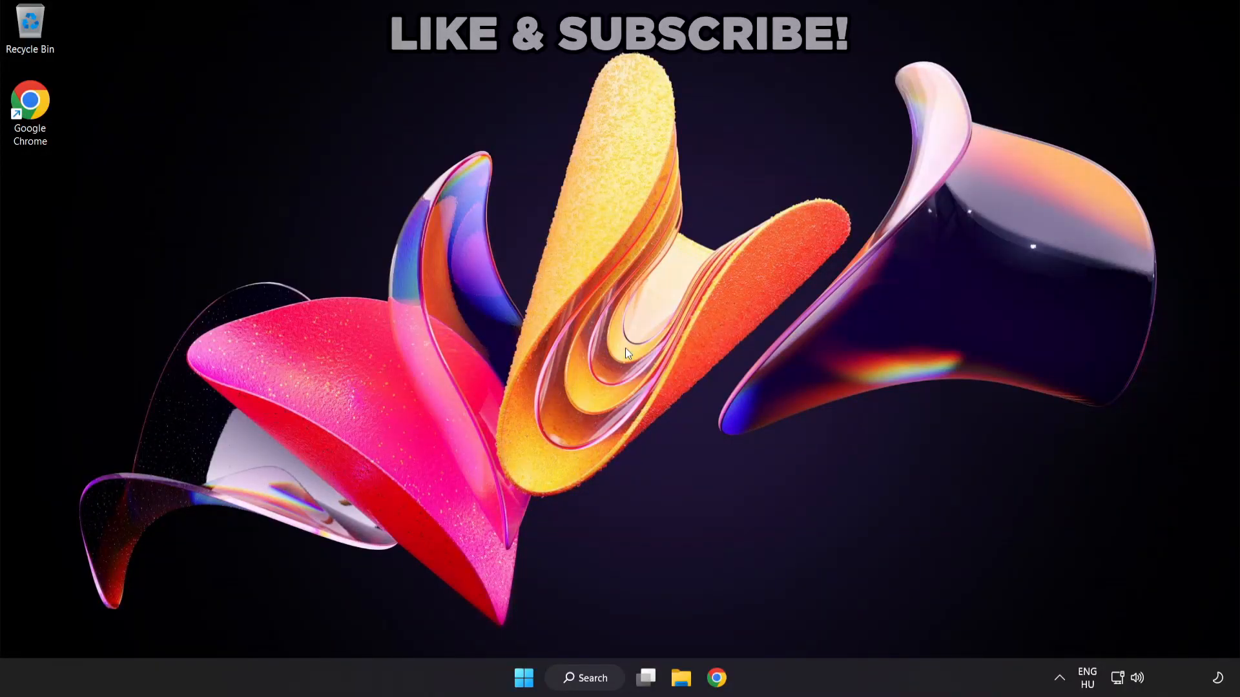
mouse_move(700, 478)
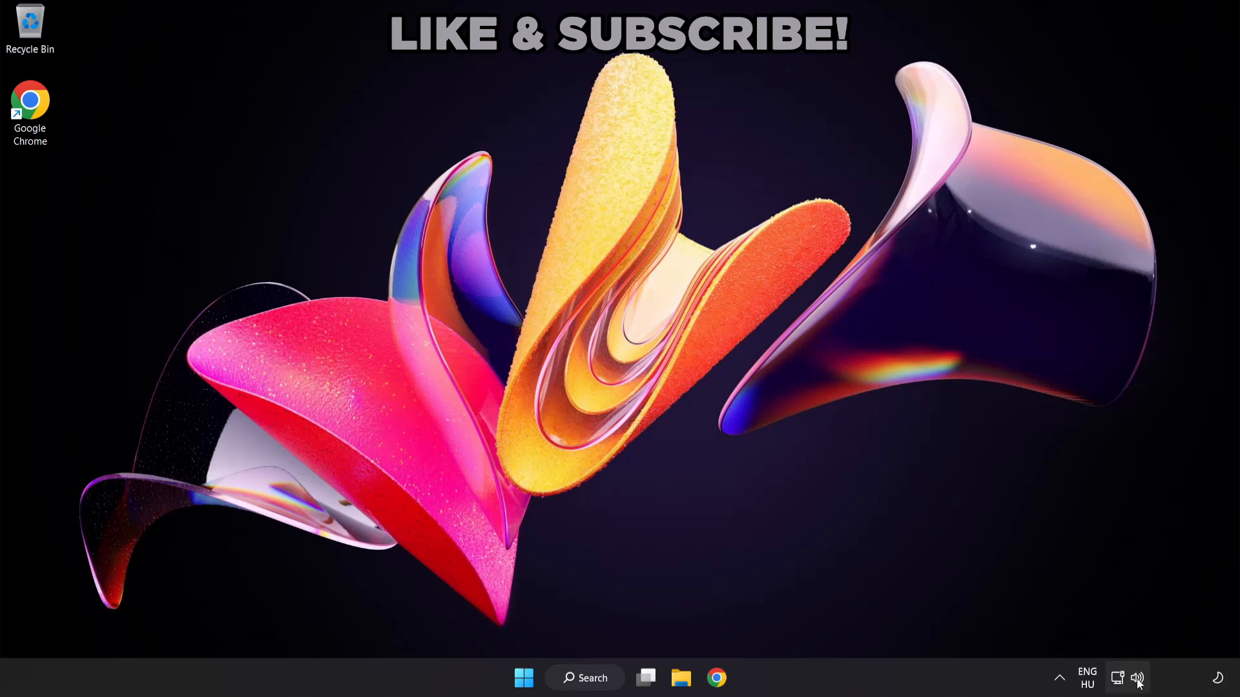
Show the audio output device list (Speakers, CABLE Input) from the taskbar volume flyout.
left_click(1137, 678)
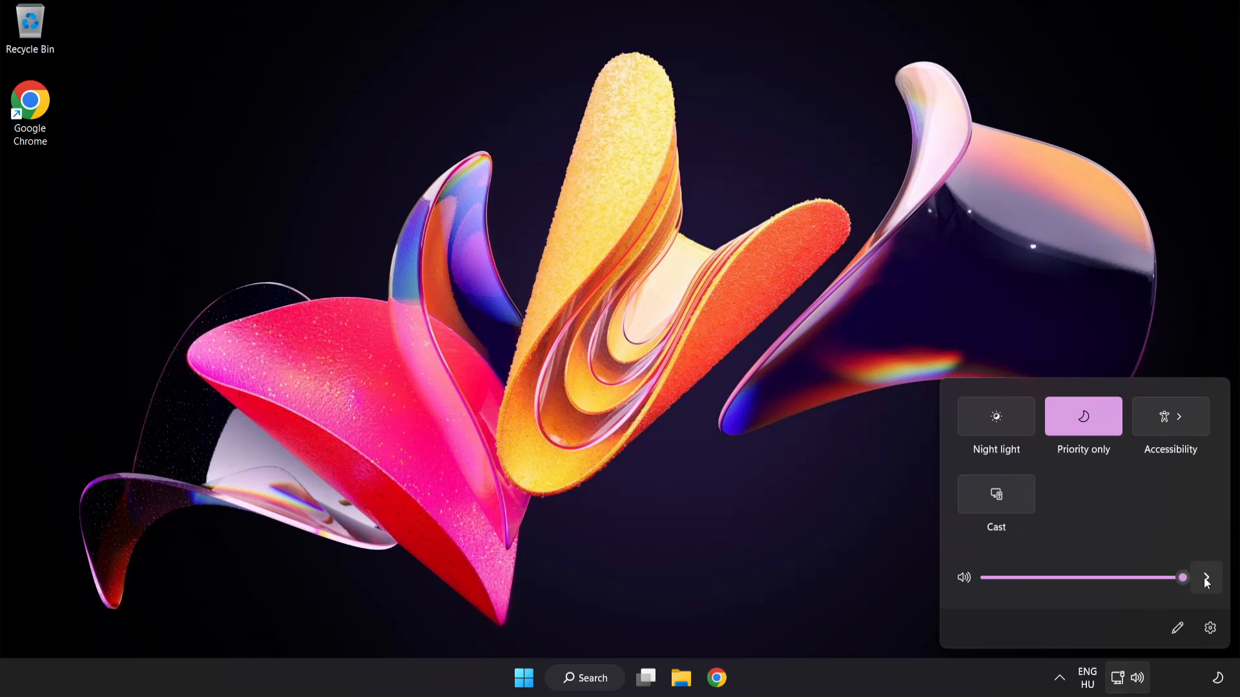
left_click(1206, 578)
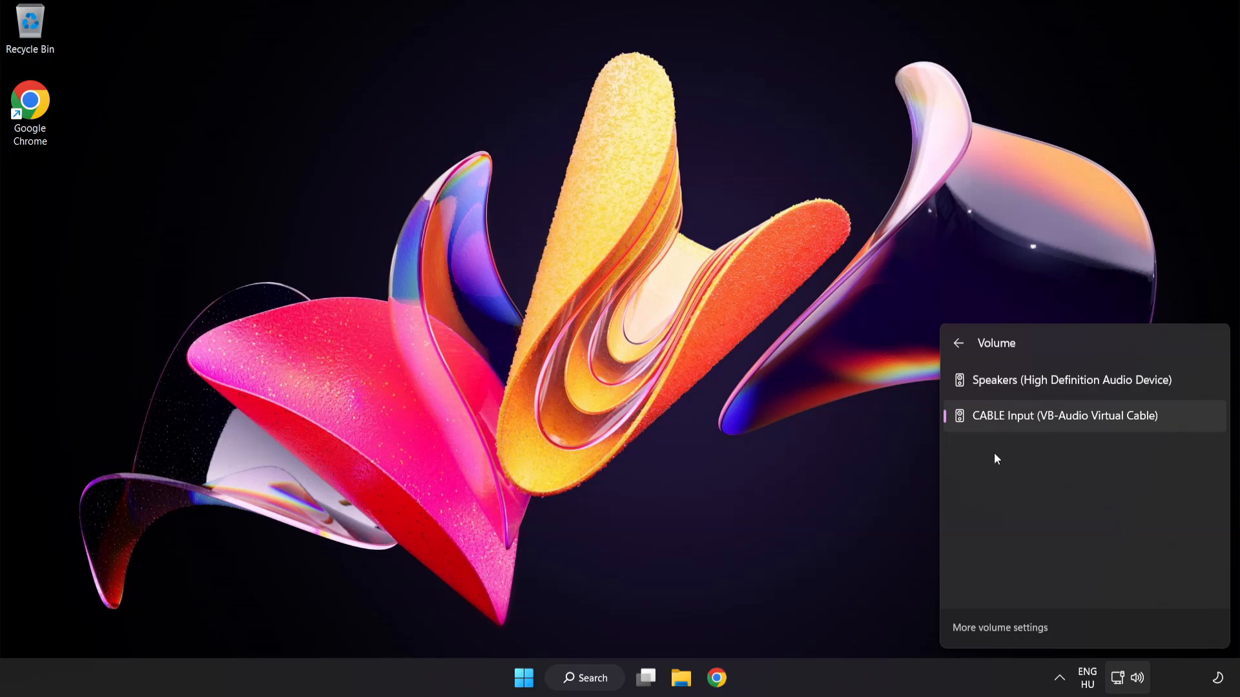
mouse_move(1072, 380)
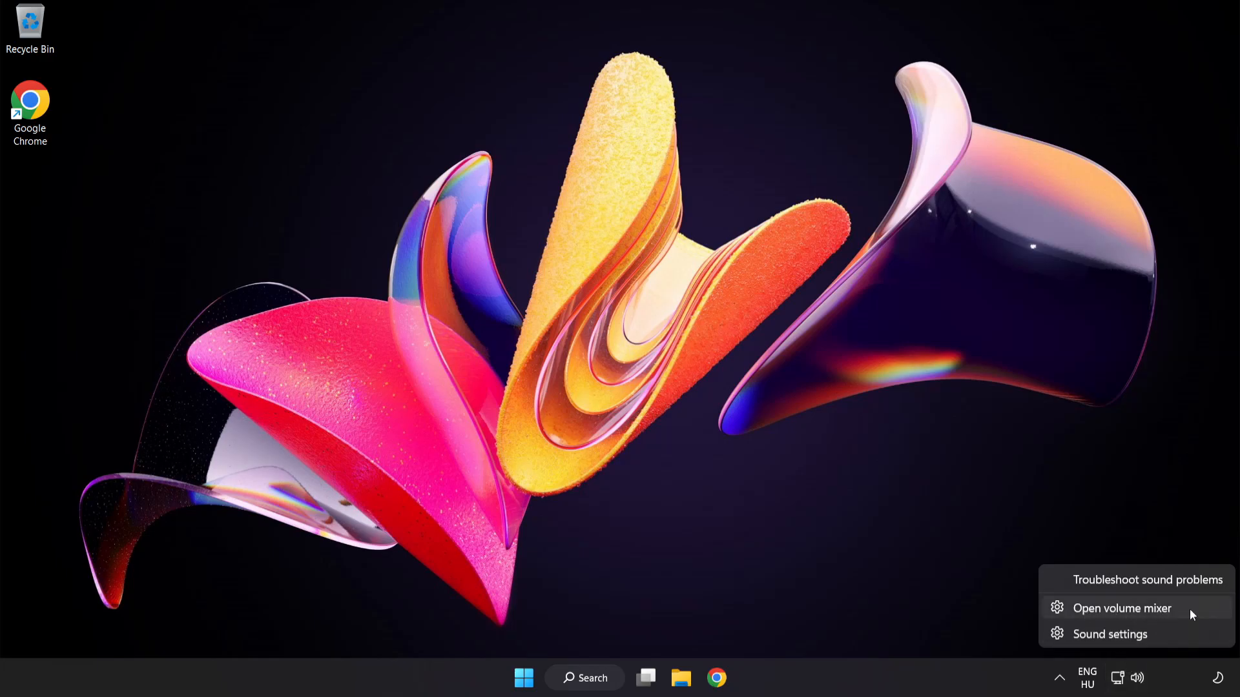
Reset sound devices and app volumes to defaults in the Volume mixer, then close Settings.
left_click(1121, 609)
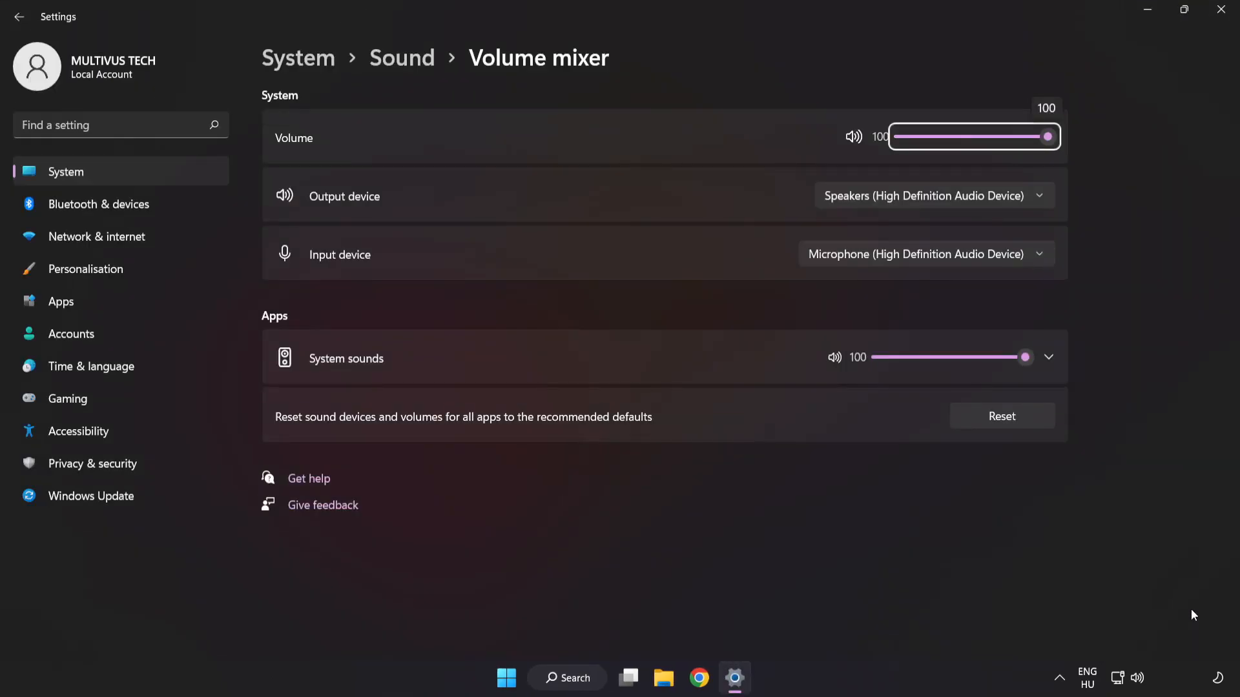
mouse_move(292, 431)
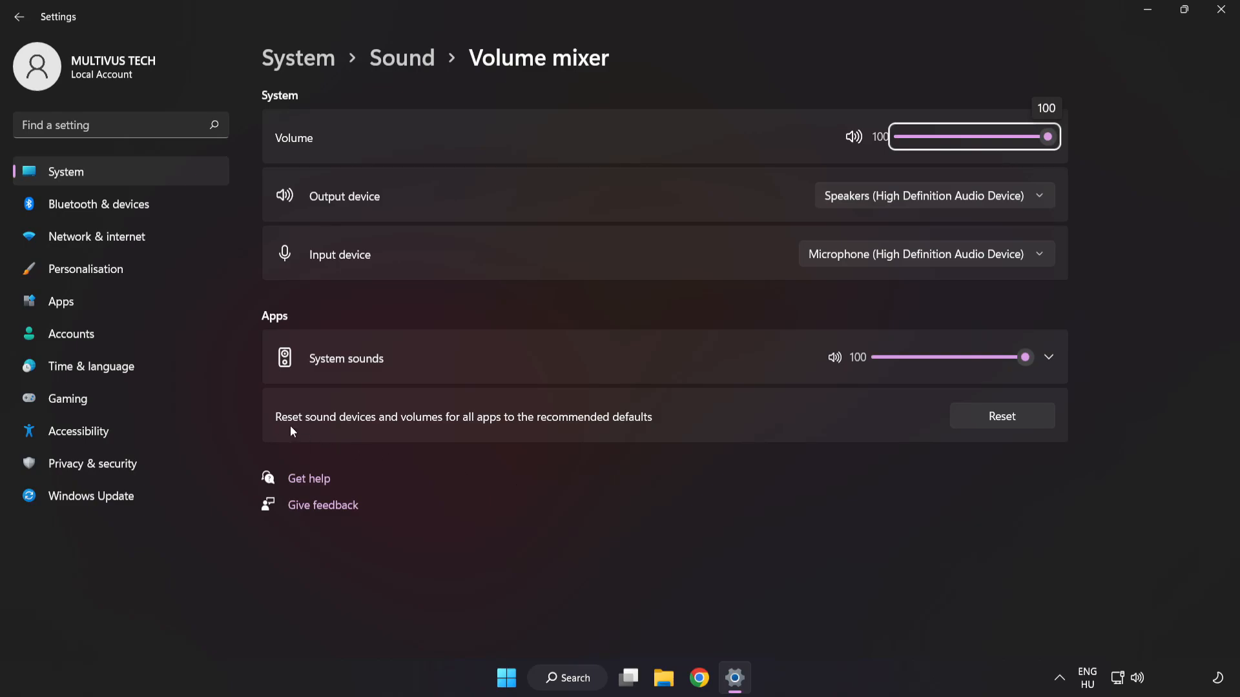
mouse_move(654, 425)
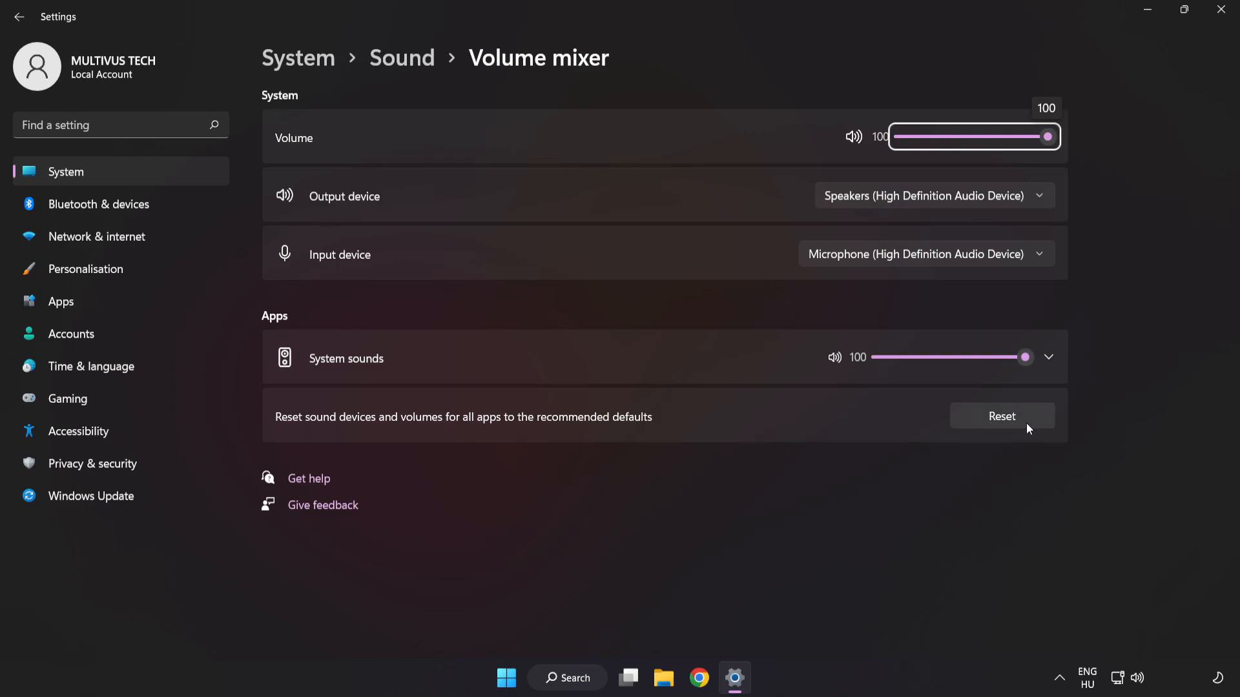
left_click(1002, 416)
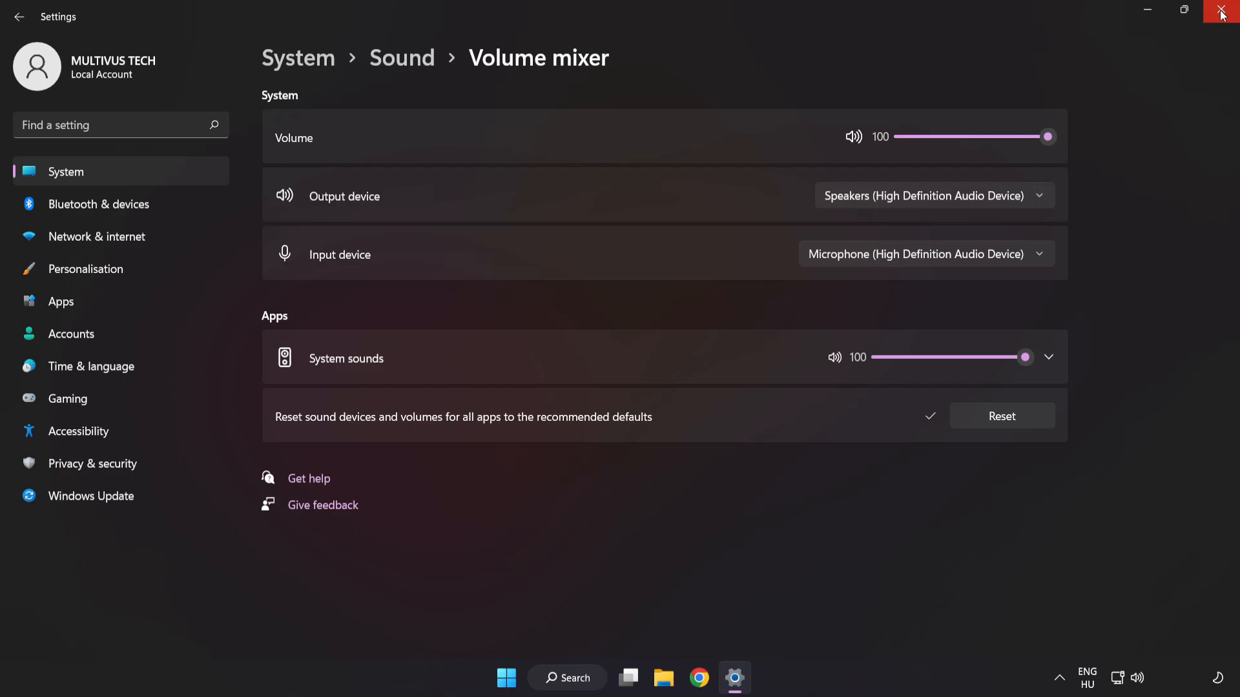
left_click(1220, 11)
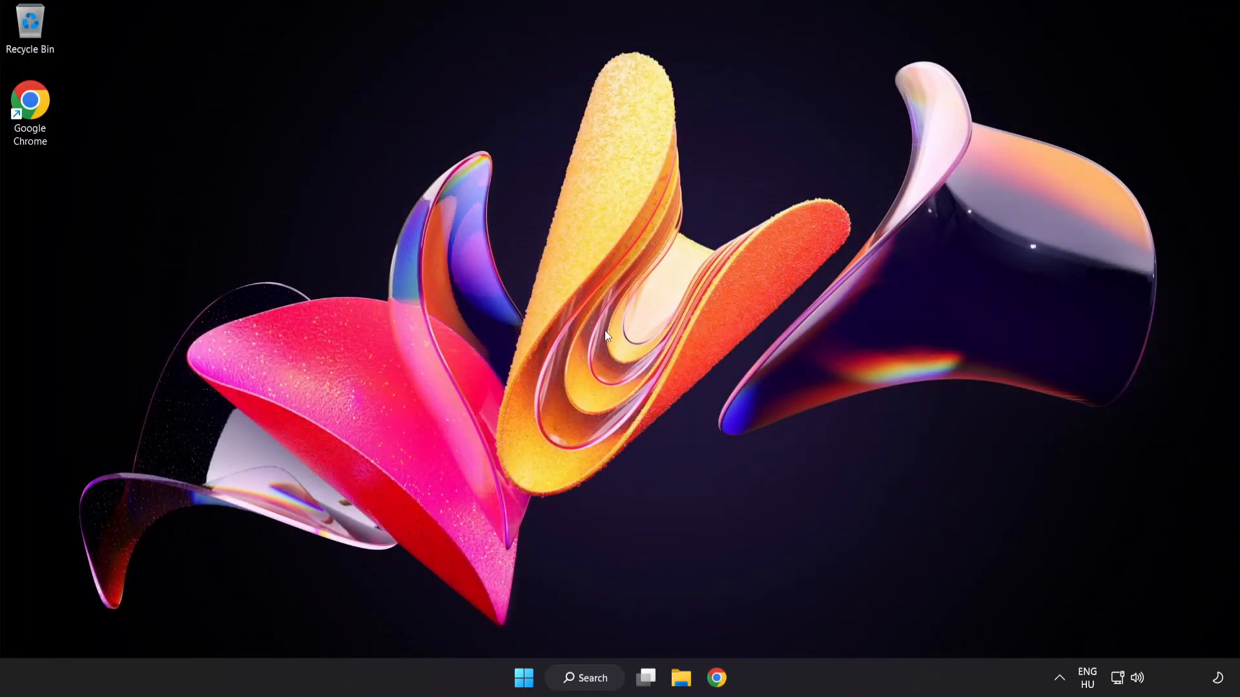
mouse_move(1136, 681)
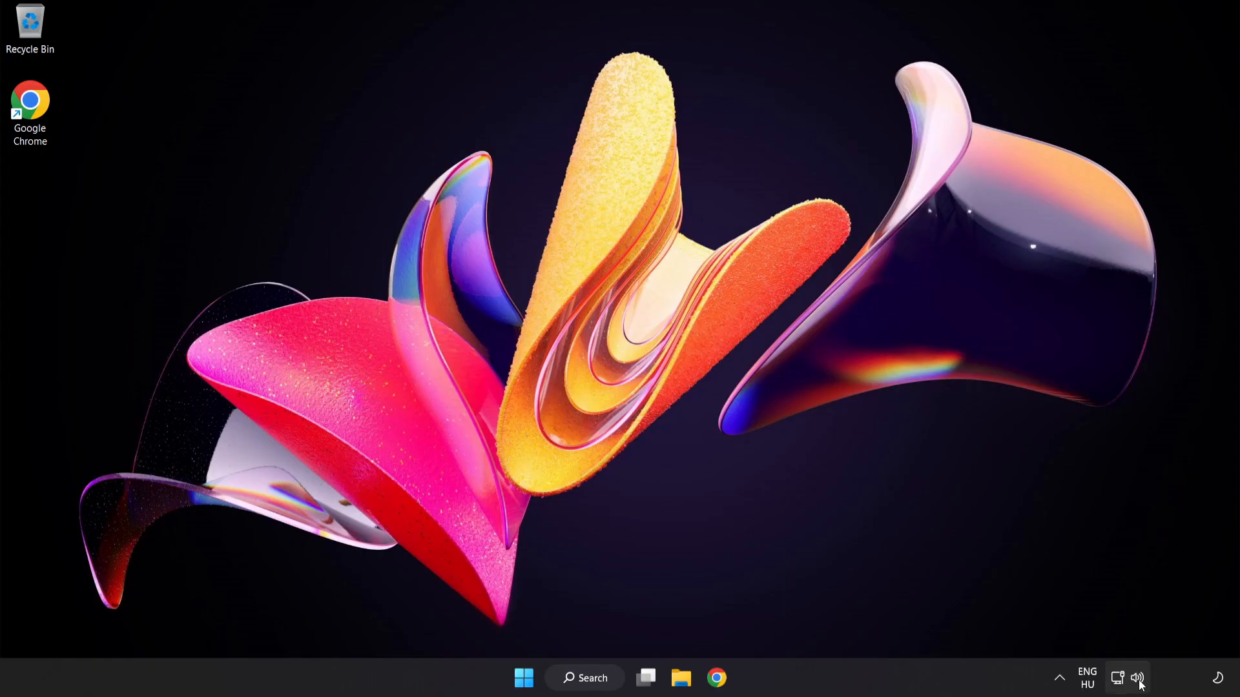
Bring up the tray speaker icon's sound shortcut menu.
right_click(1139, 678)
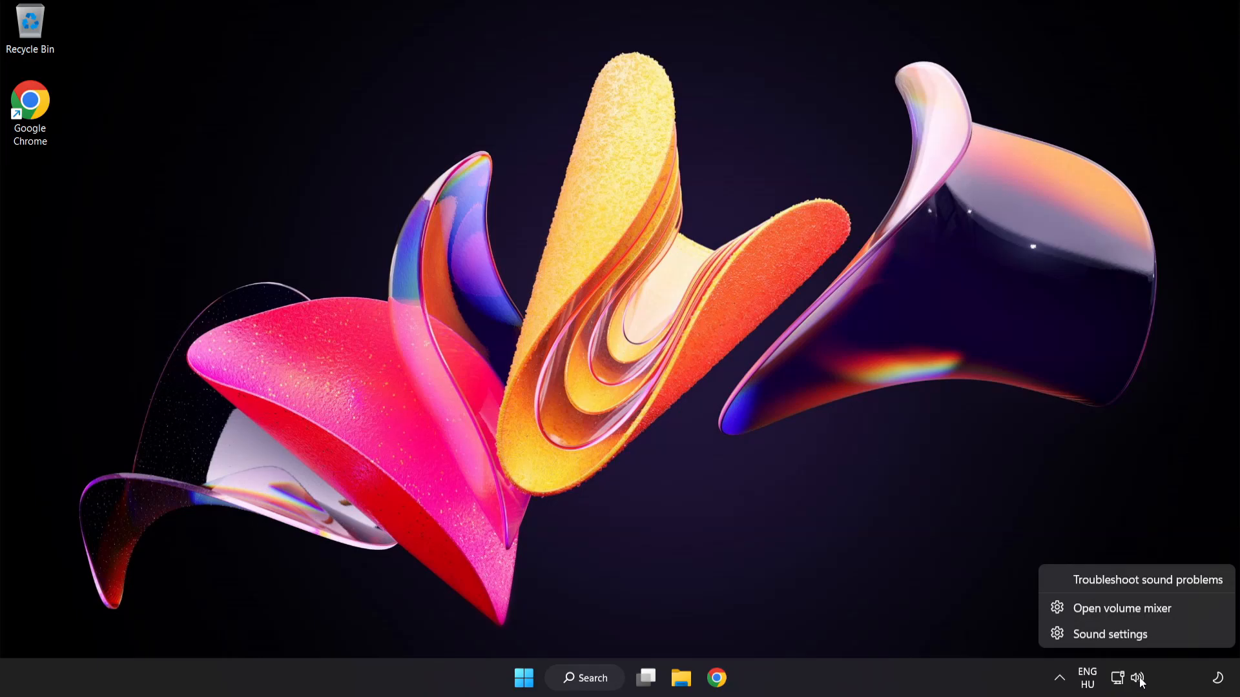
mouse_move(1108, 634)
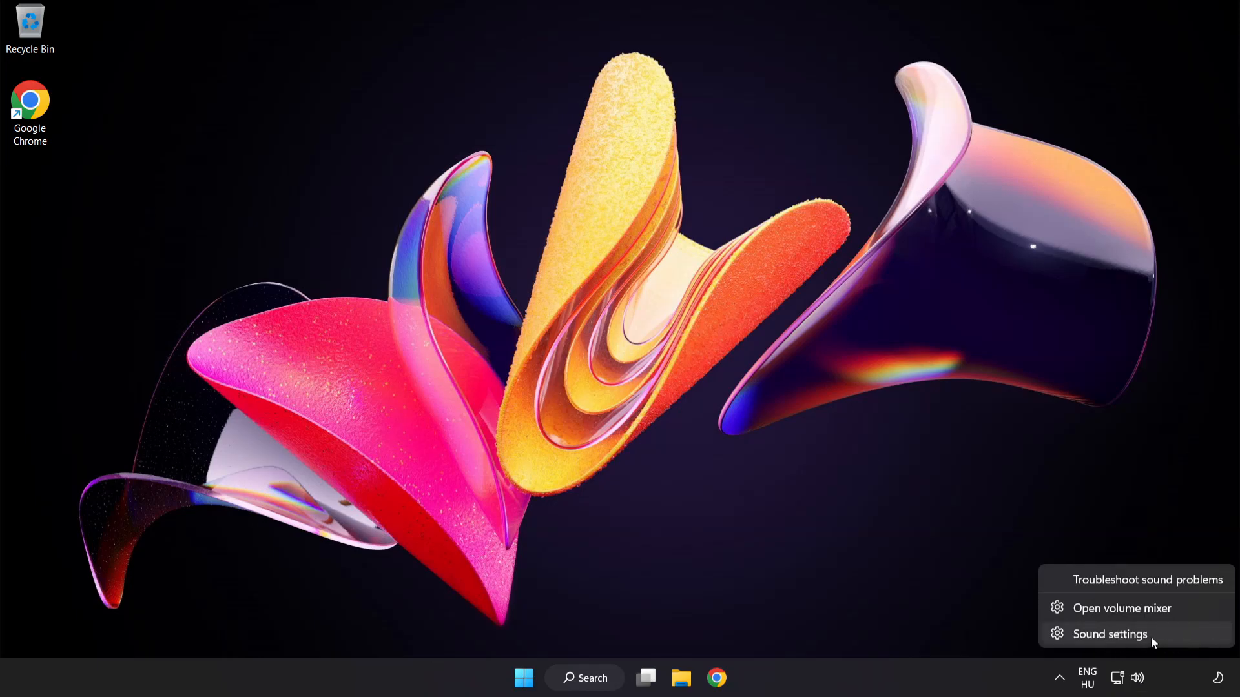
Test the output volume slider on the Sound page, leaving it at 100, and reach the Advanced section.
left_click(1108, 635)
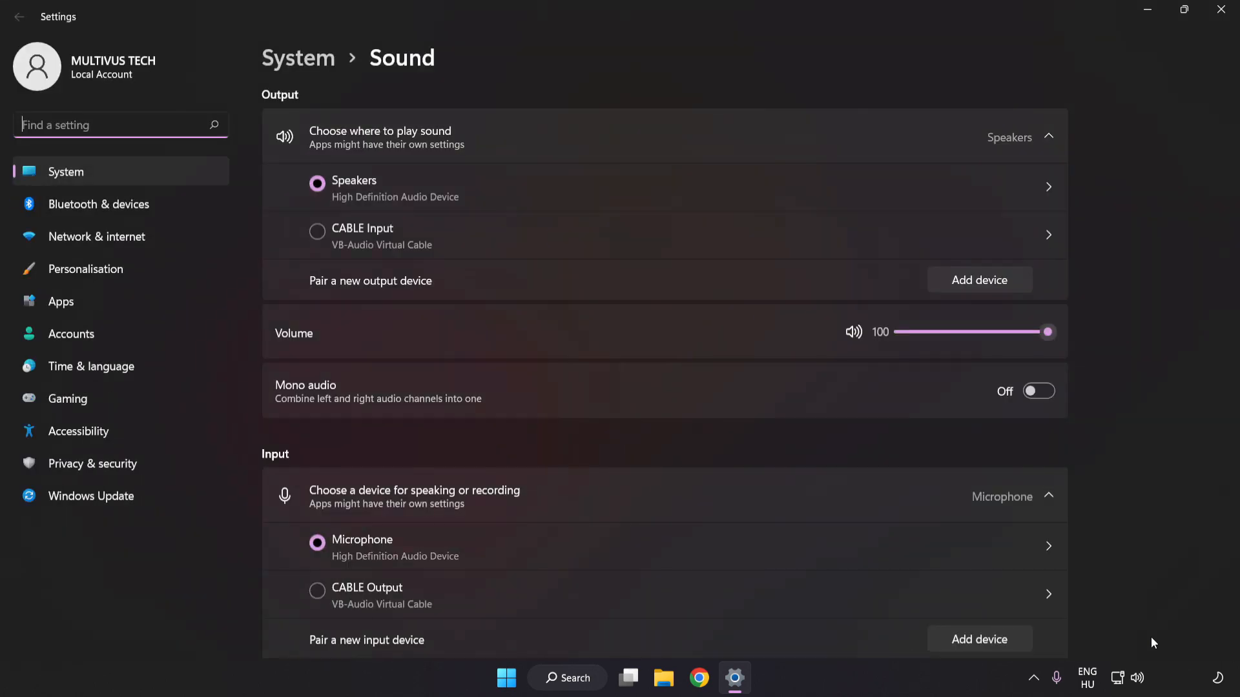
mouse_move(357, 318)
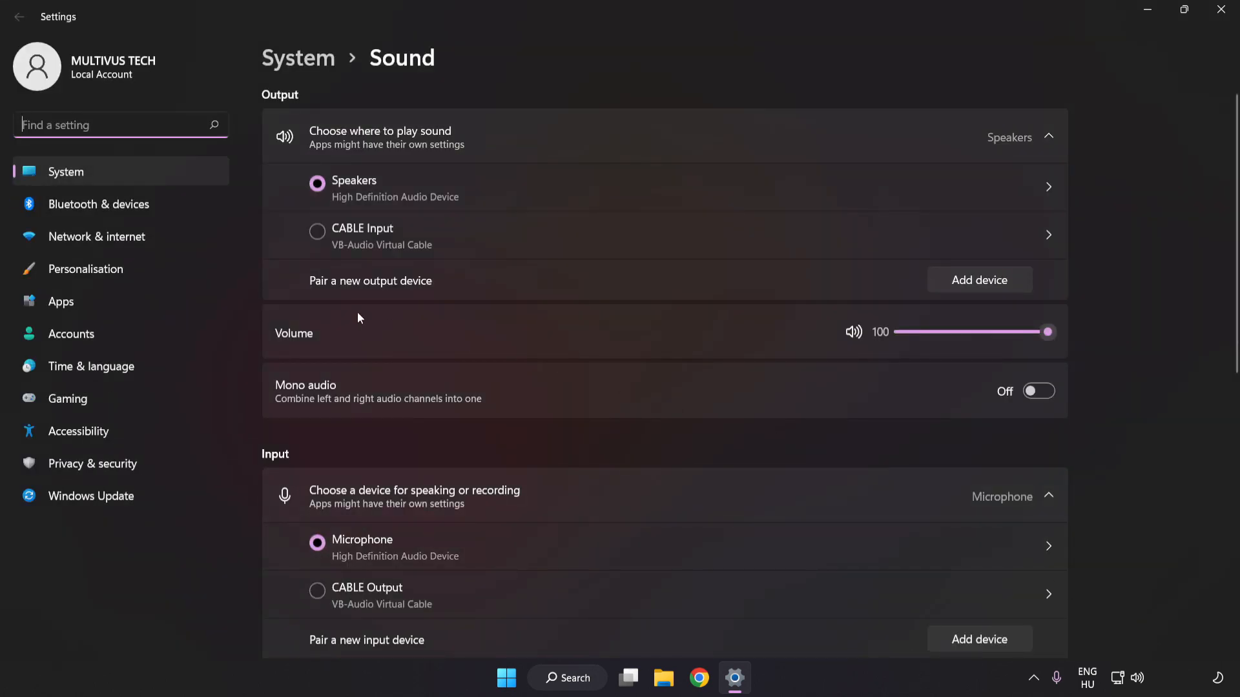
left_click_drag(1047, 332, 994, 332)
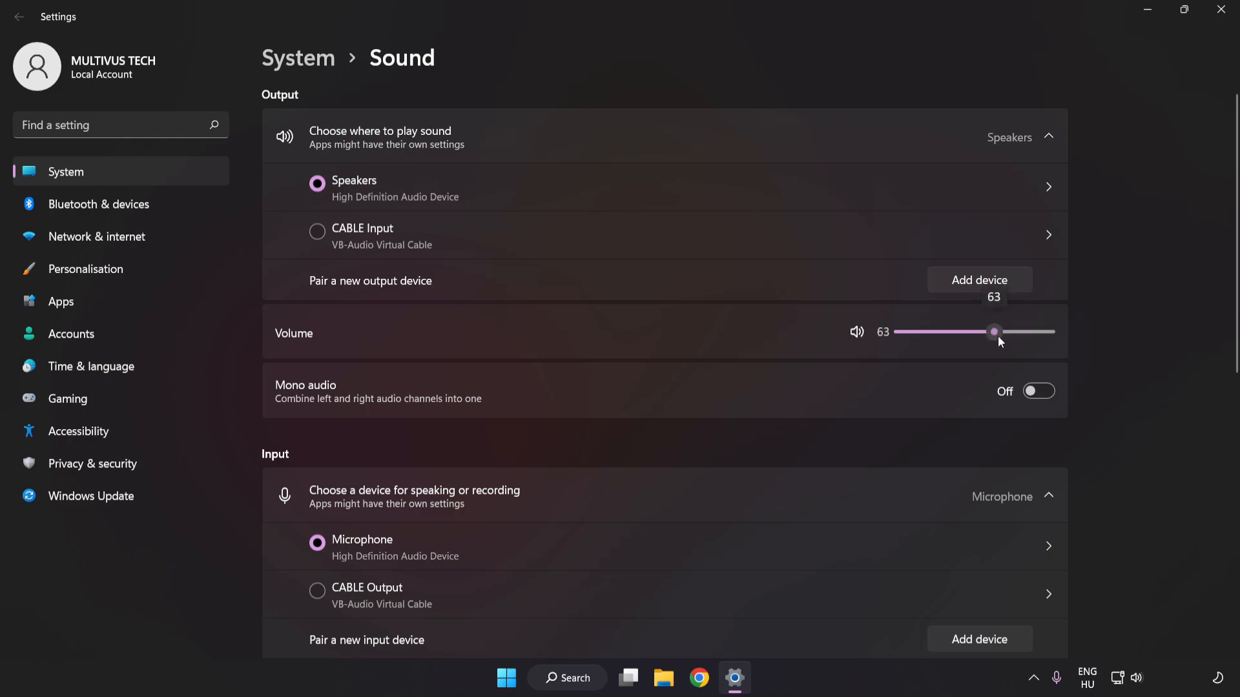
left_click_drag(995, 332, 1047, 332)
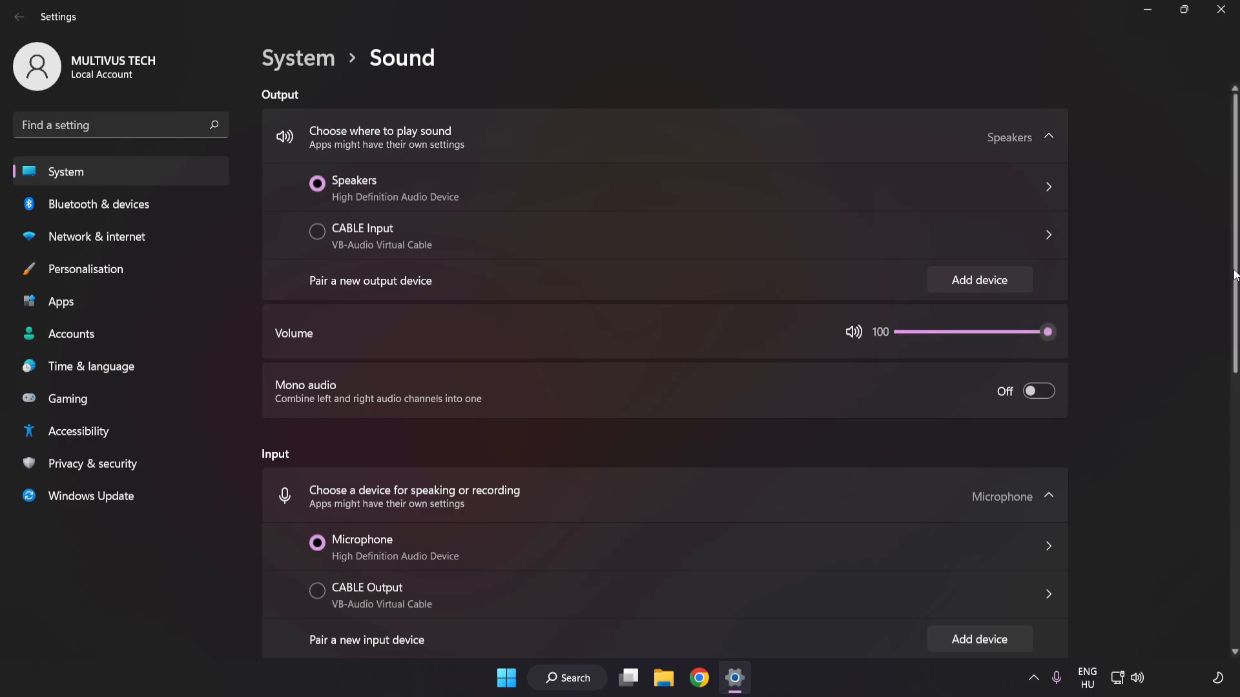
scroll("down", 3)
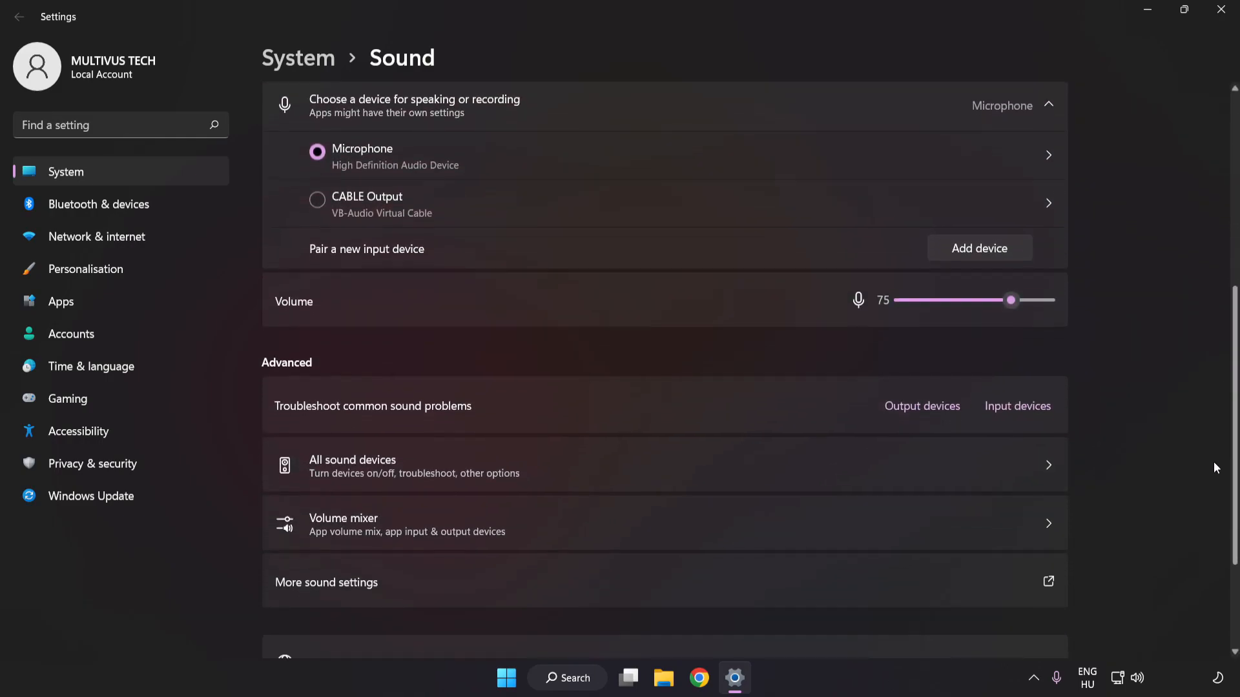
scroll("down", 3)
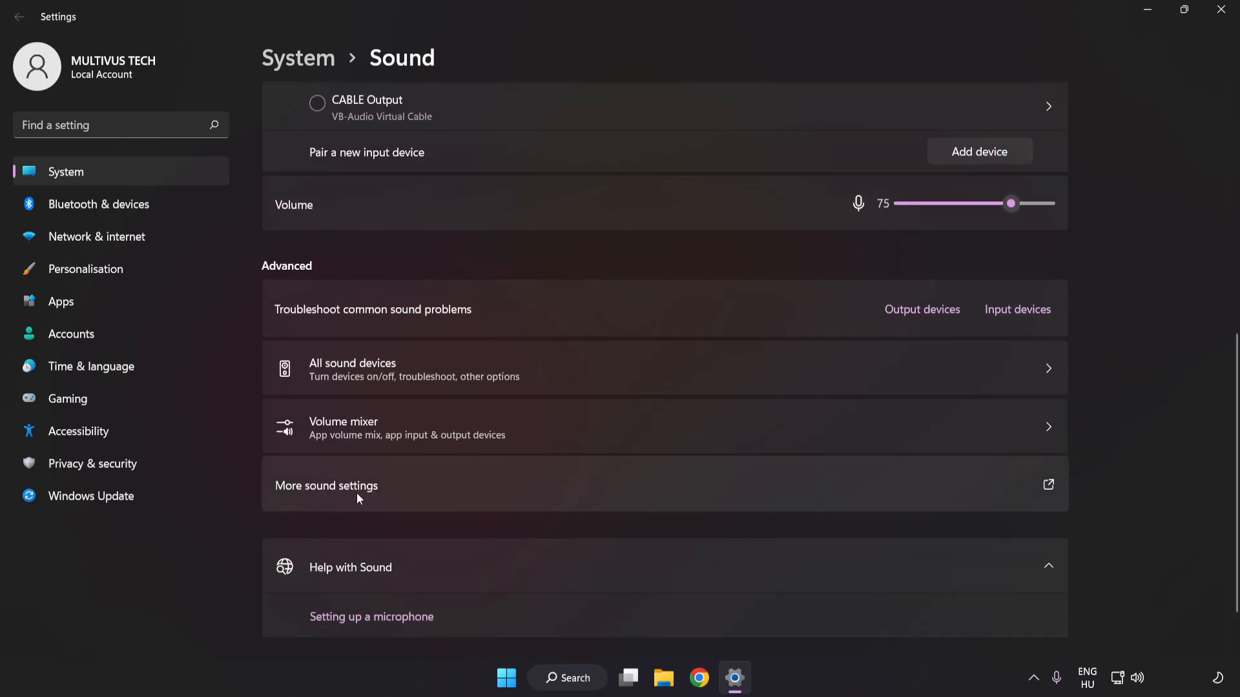
Disable the CABLE Input playback device in the Sound control panel and select Speakers.
left_click(325, 486)
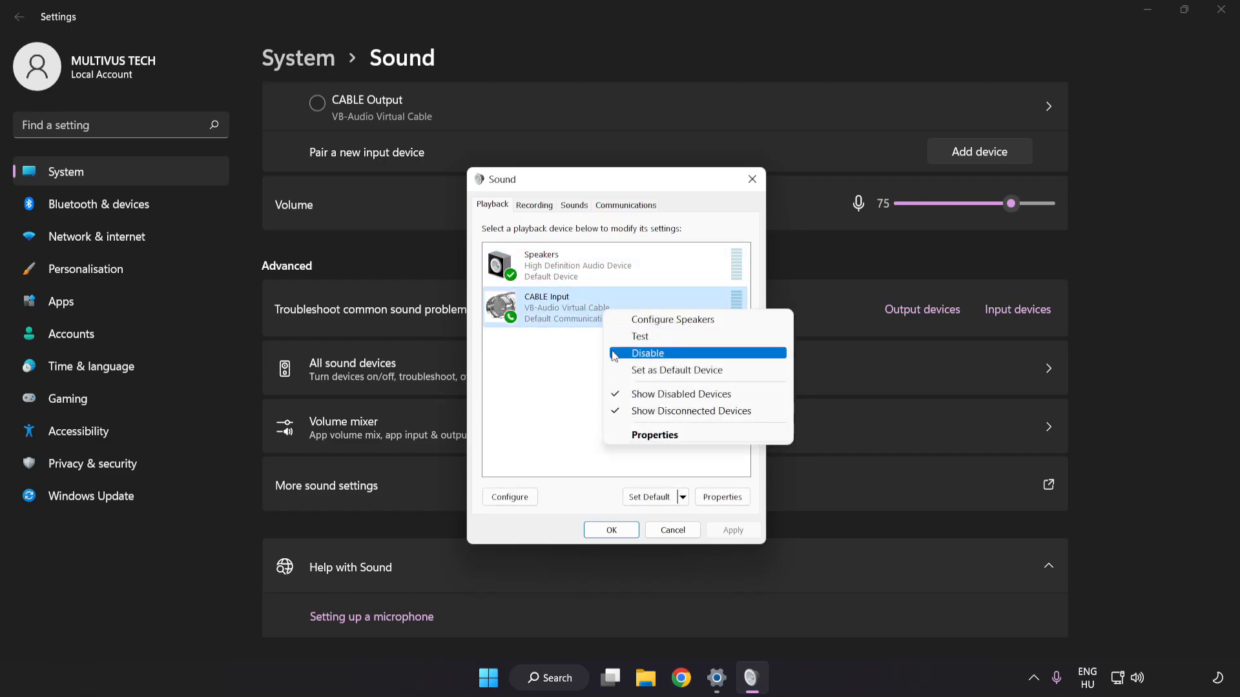
left_click(647, 354)
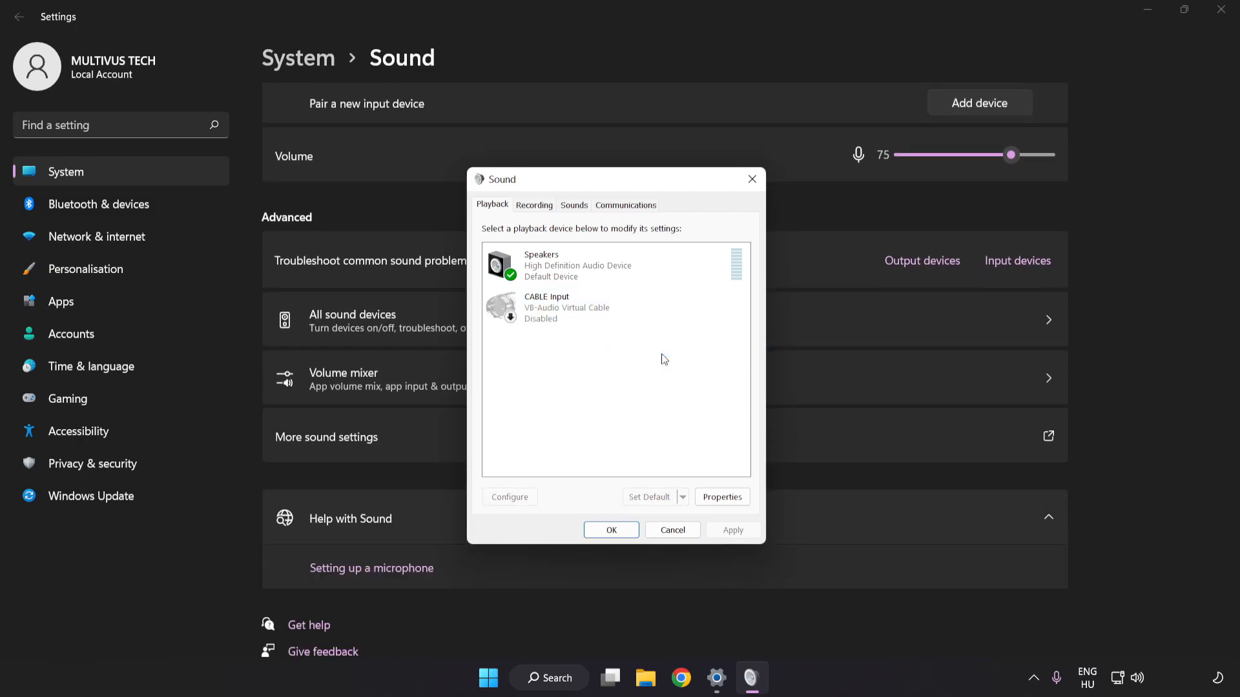
left_click(577, 264)
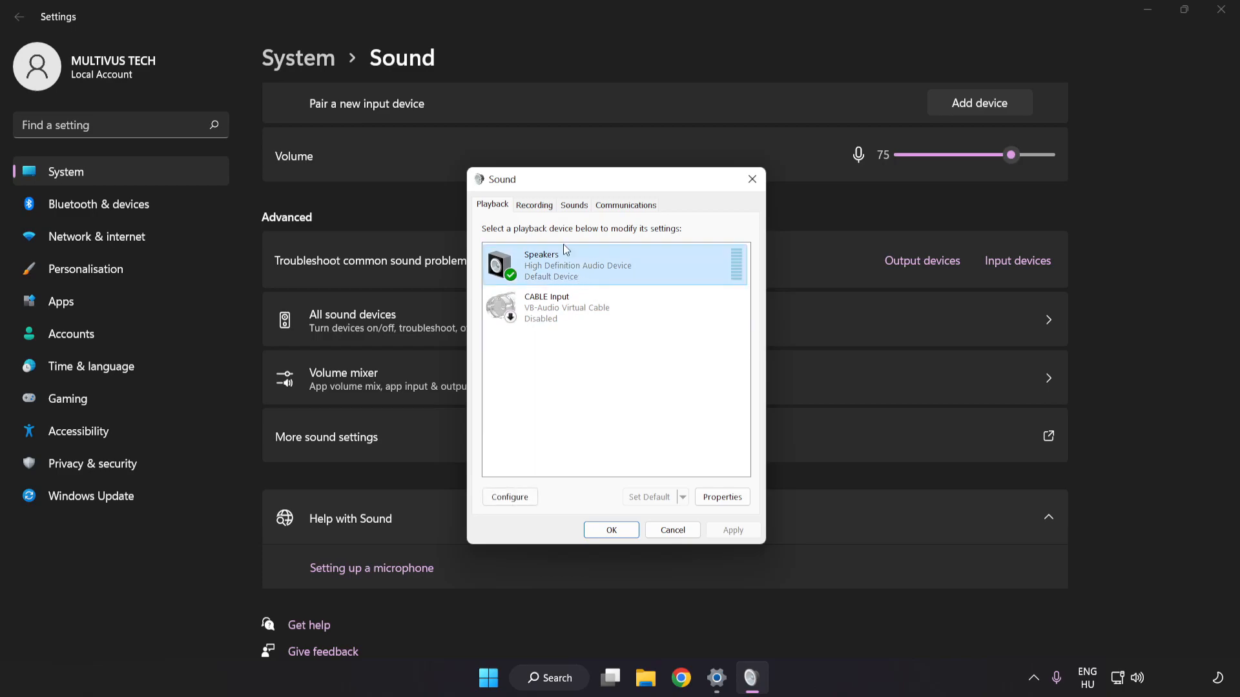
right_click(615, 265)
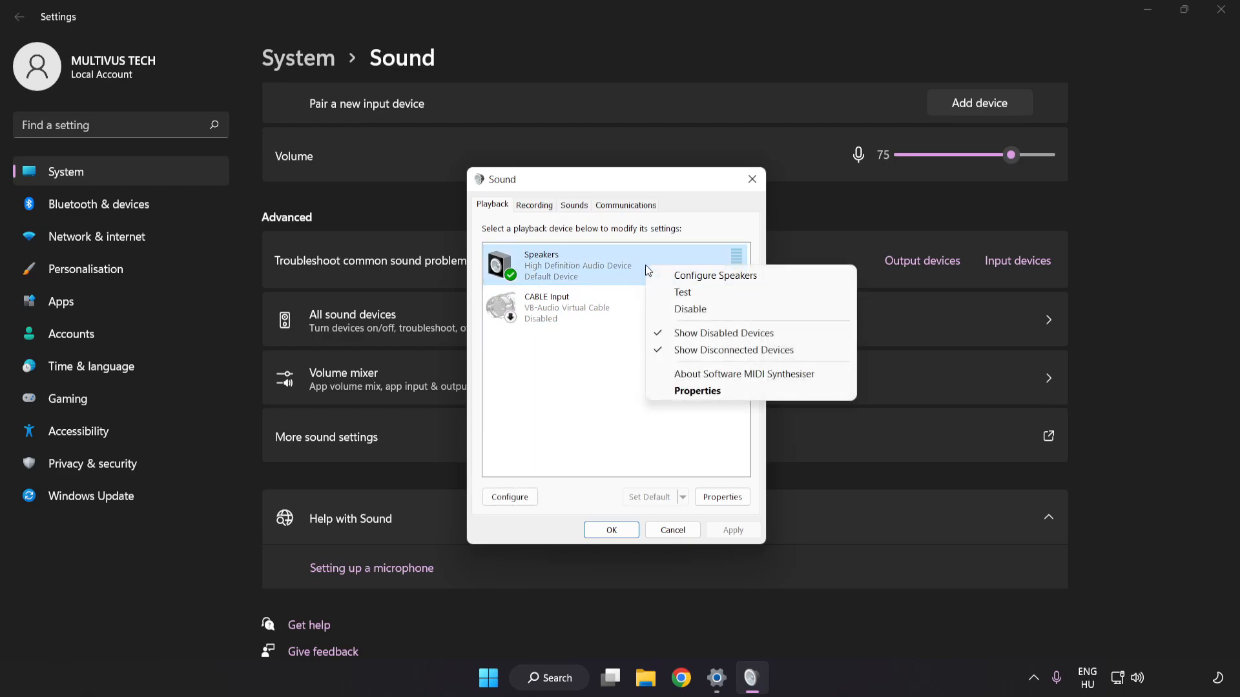
mouse_move(715, 276)
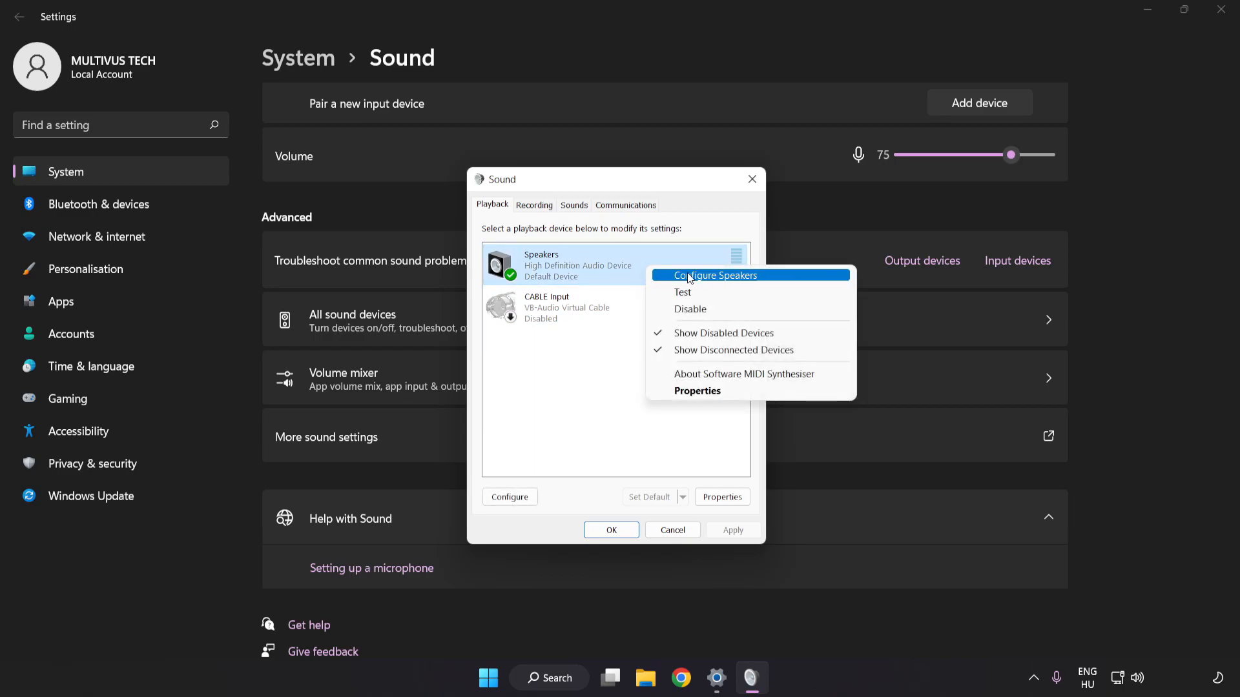
mouse_move(770, 283)
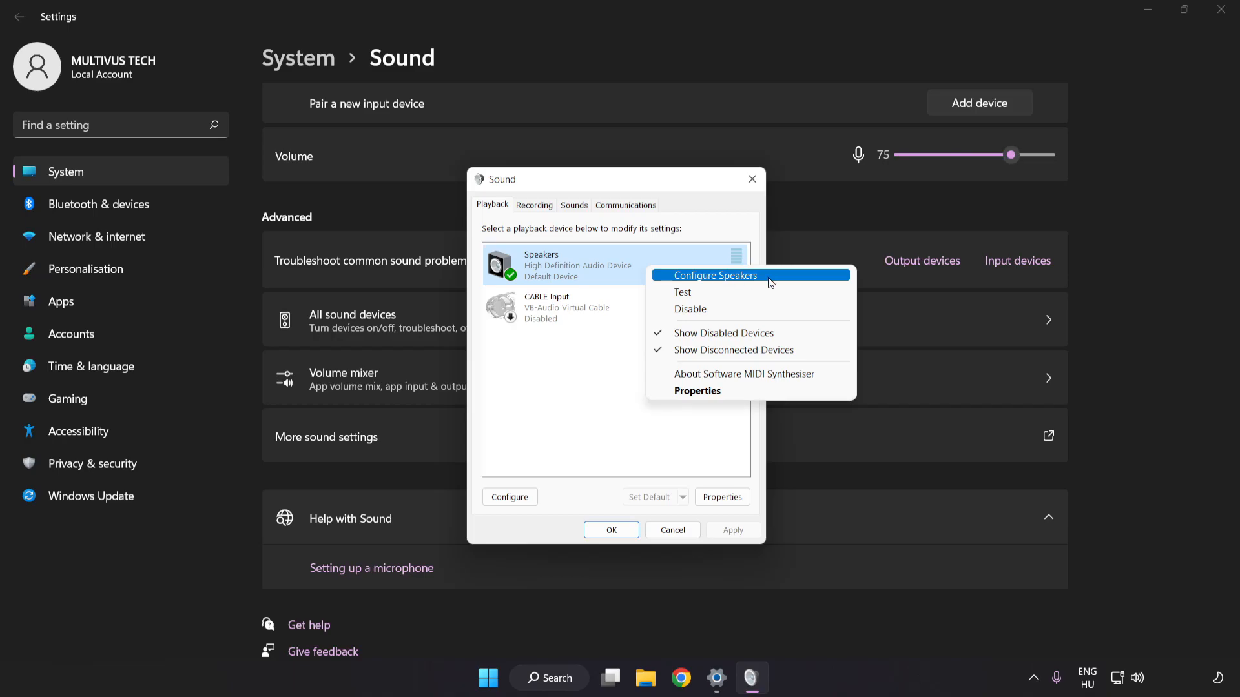
Complete Speaker Setup as 7.1 Surround with all optional speakers, then bring up Speakers Properties.
left_click(715, 275)
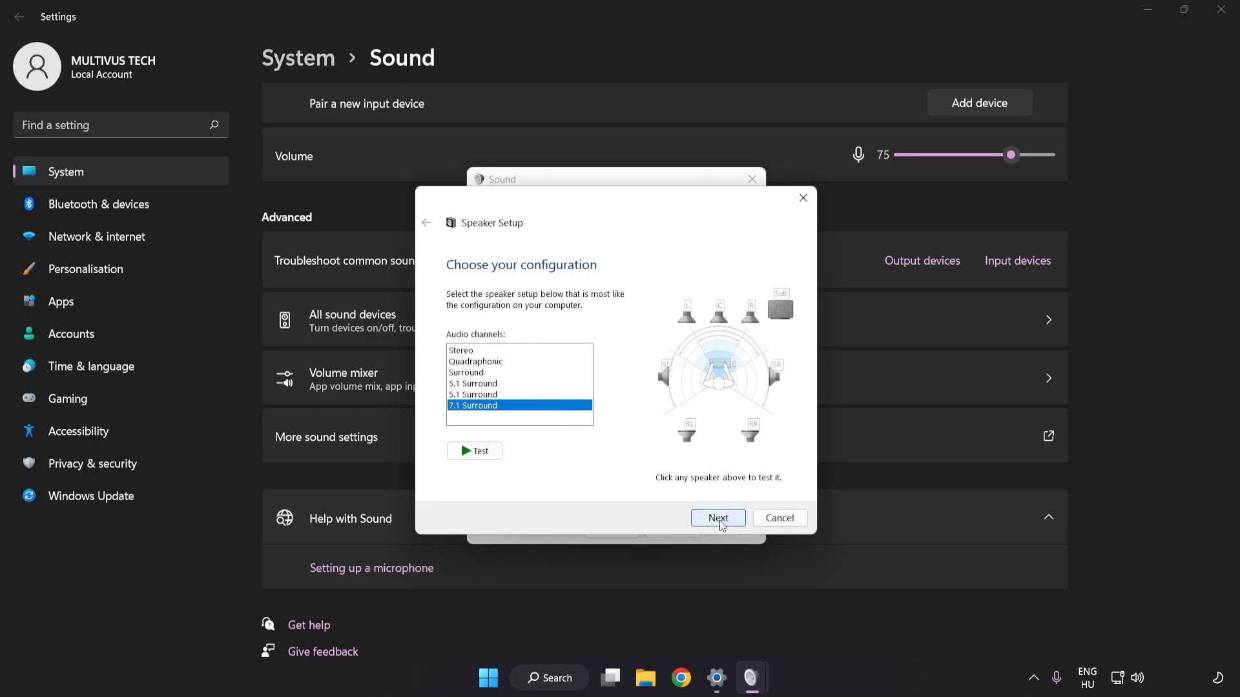
left_click(717, 518)
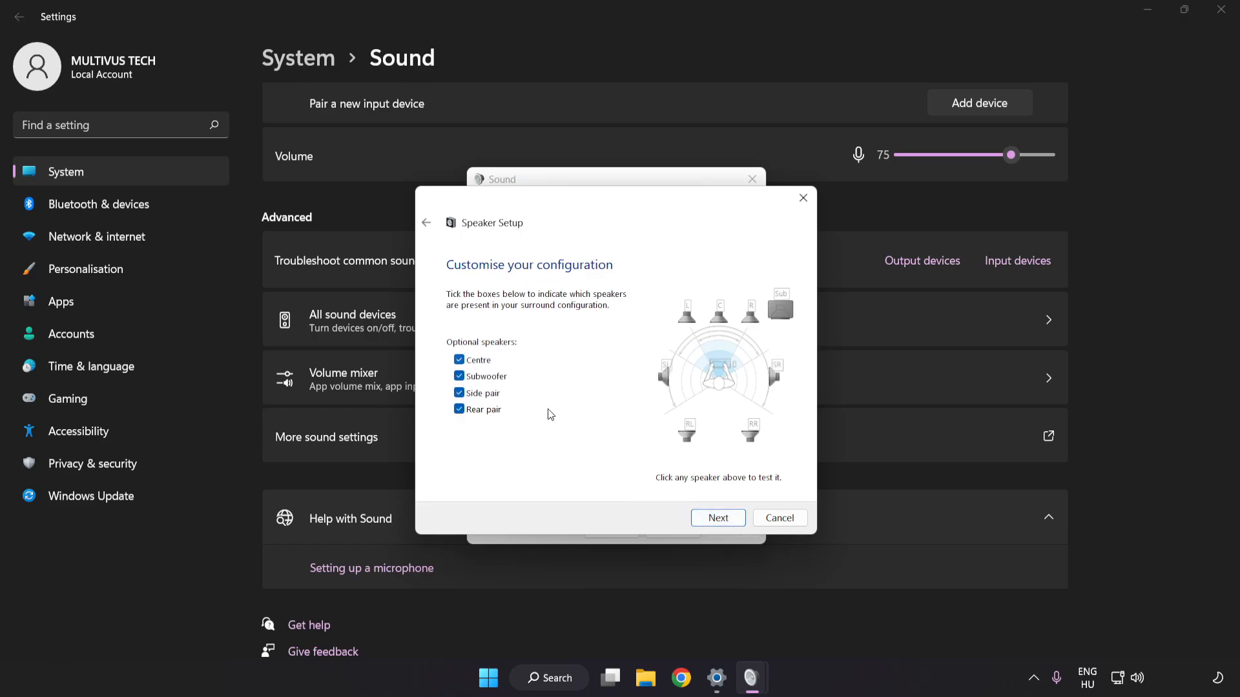
left_click(717, 518)
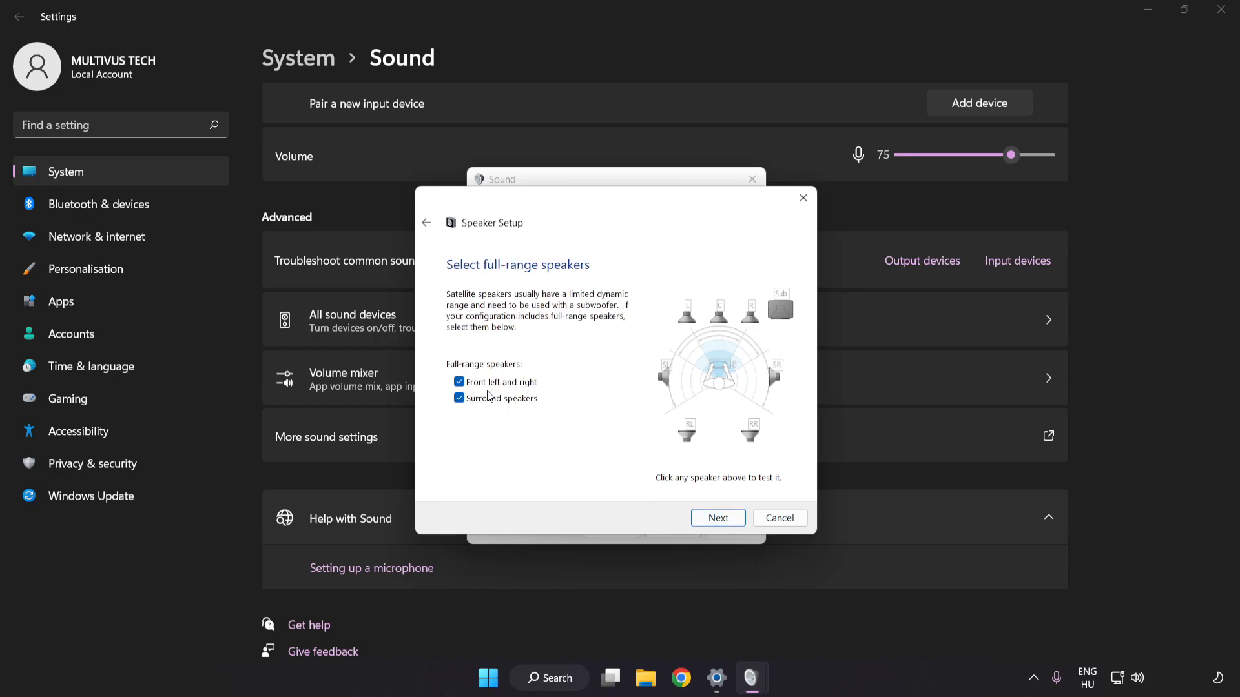
left_click(717, 518)
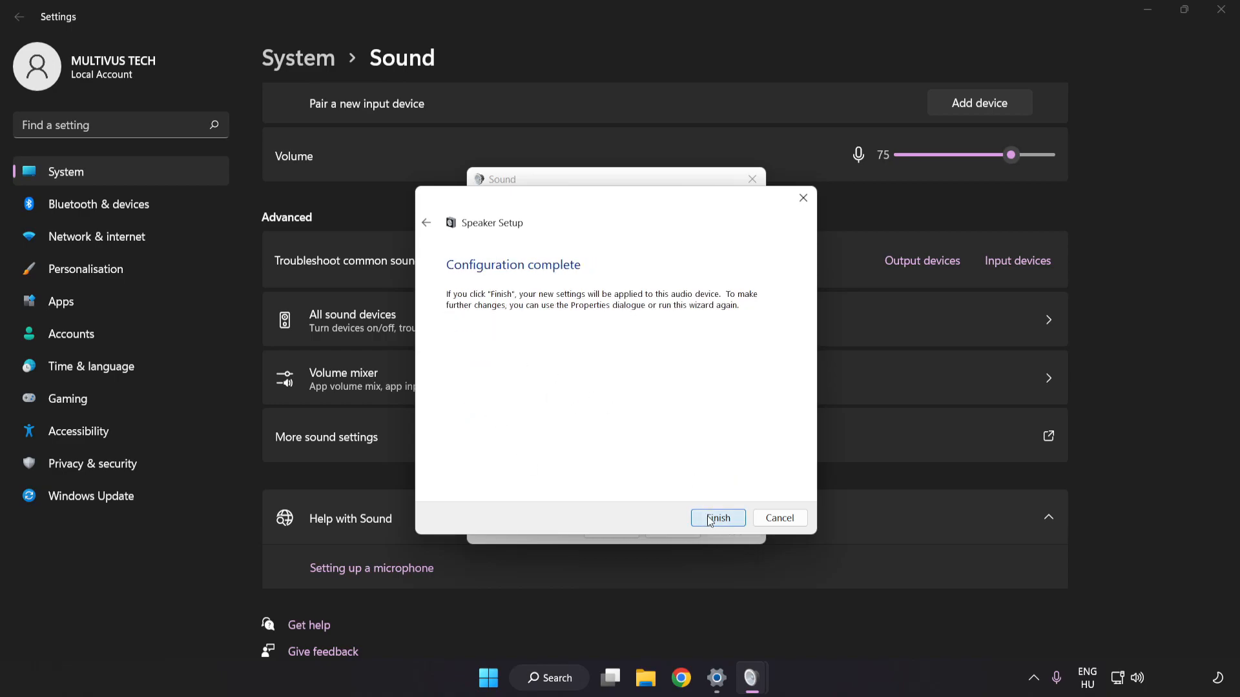
left_click(717, 518)
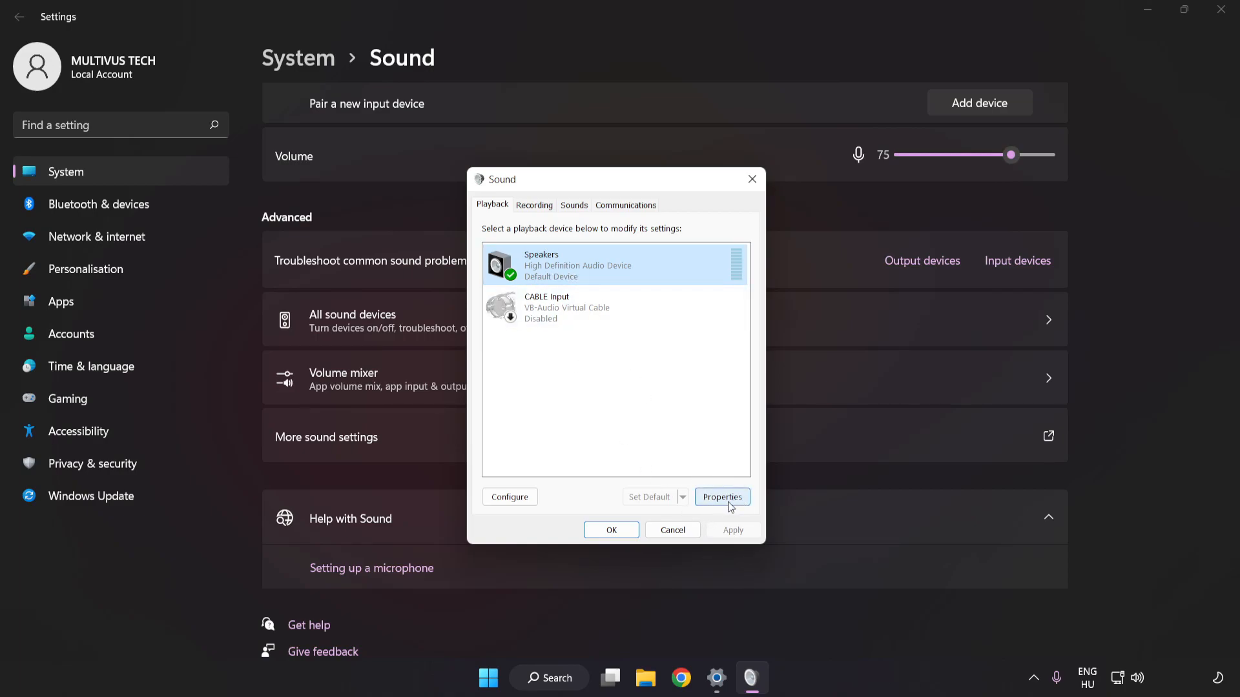
left_click(721, 495)
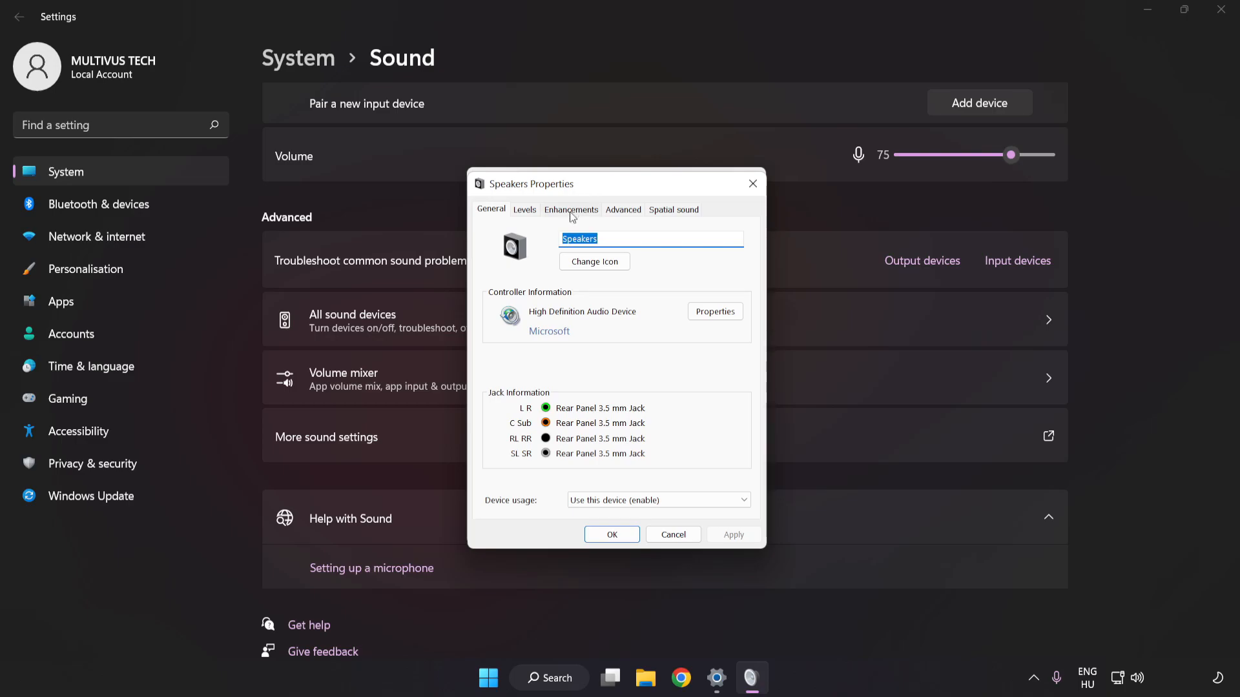
Tick Disable all enhancements for the Speakers and apply it.
left_click(569, 209)
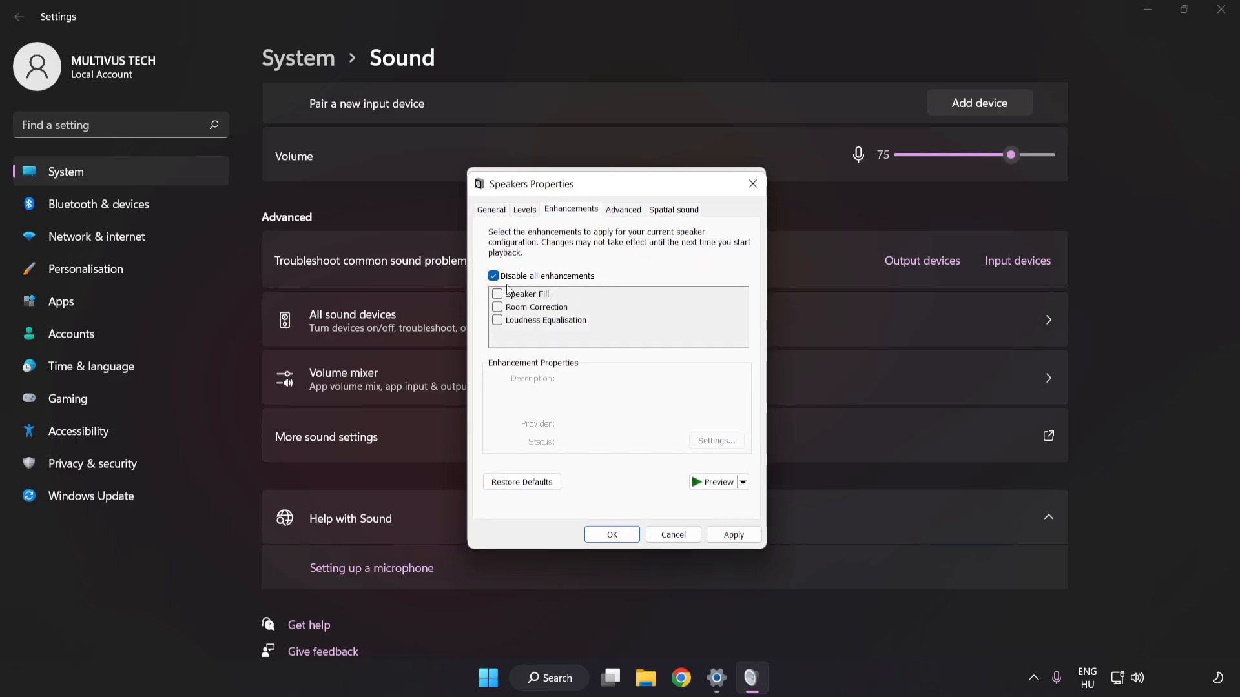
left_click(734, 535)
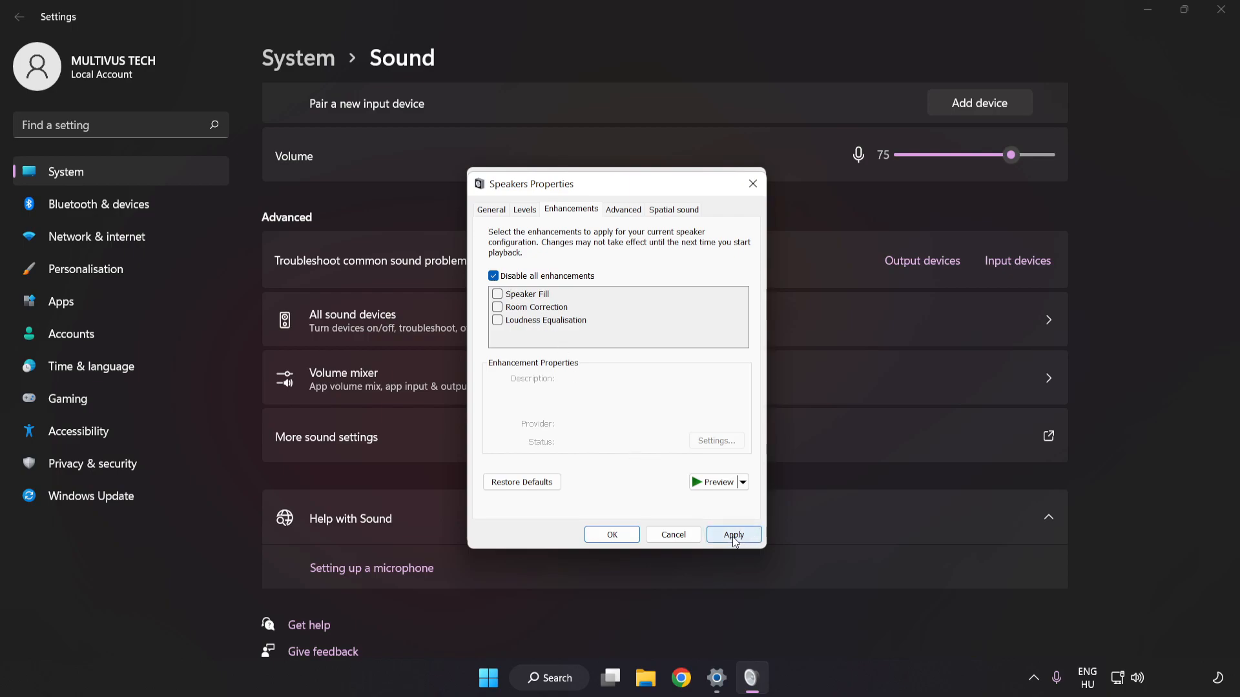
left_click(732, 535)
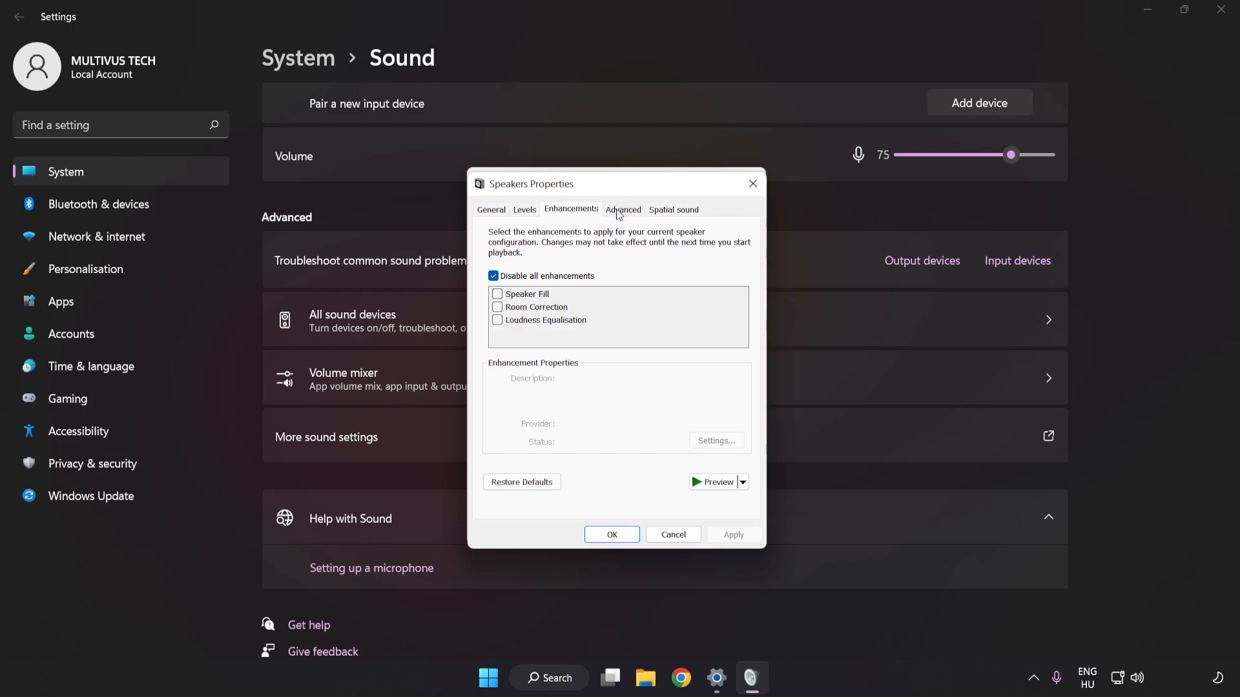
Set the Speakers default format to 16 bit, 48000 Hz (DVD Quality), confirm the dialogs and close Settings.
left_click(622, 209)
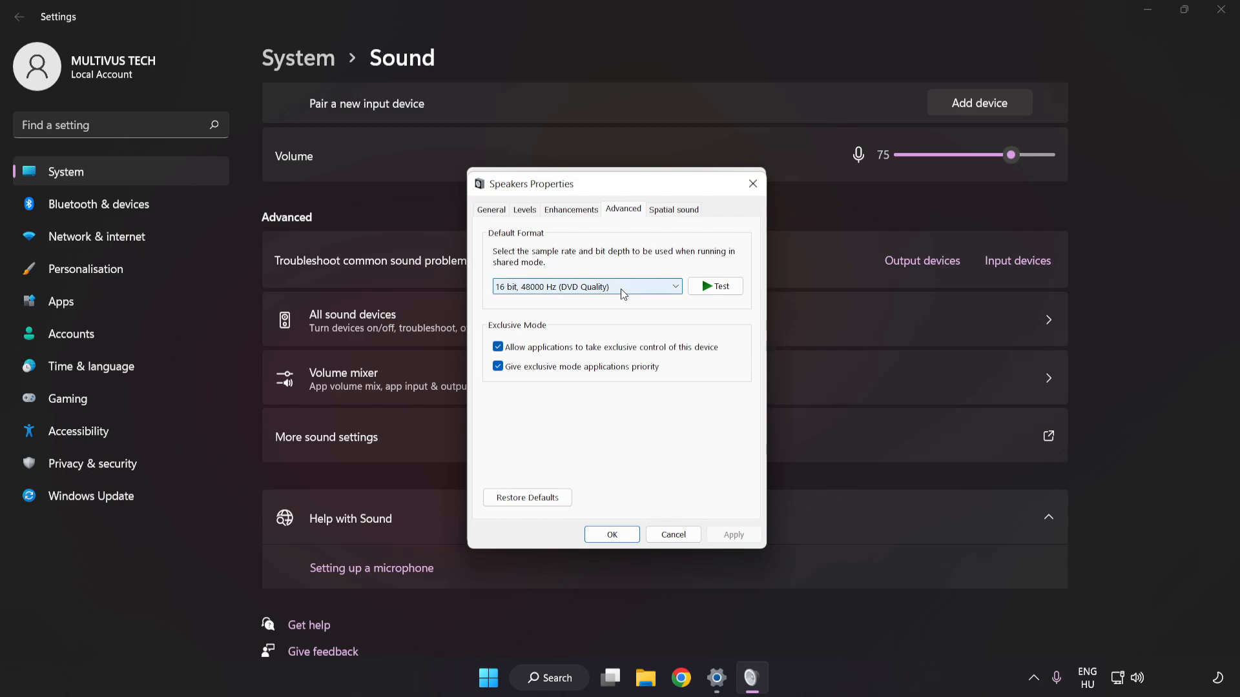
left_click(586, 287)
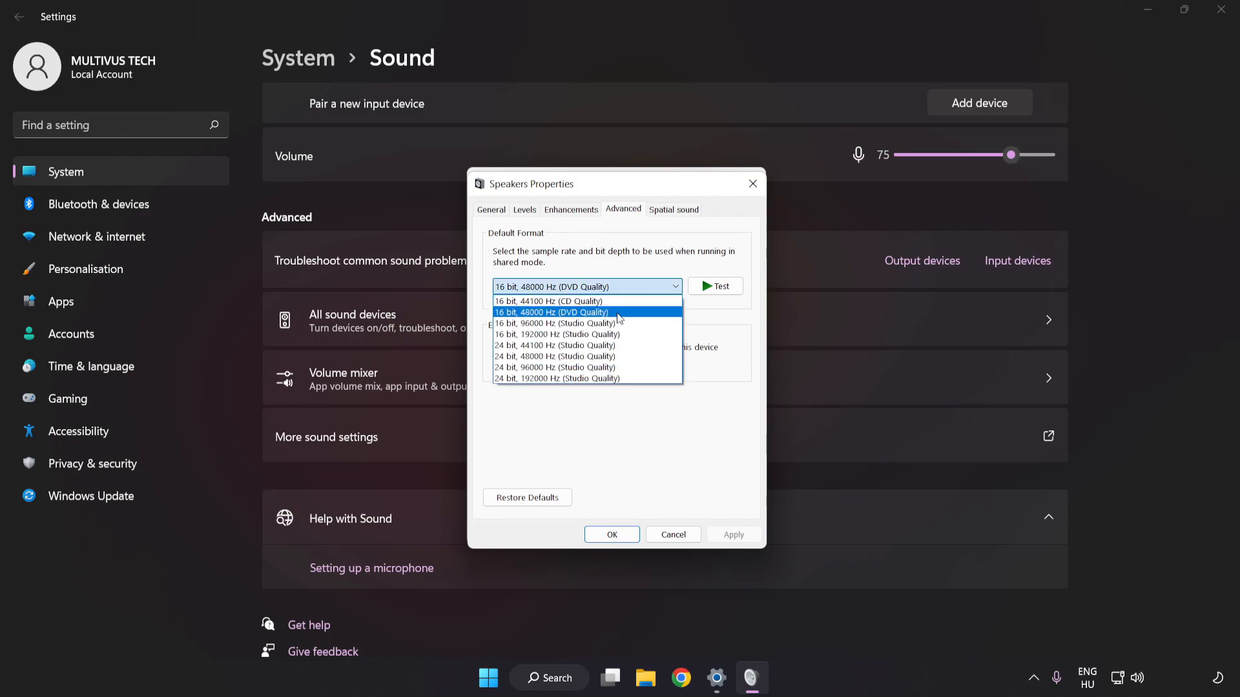
left_click(554, 312)
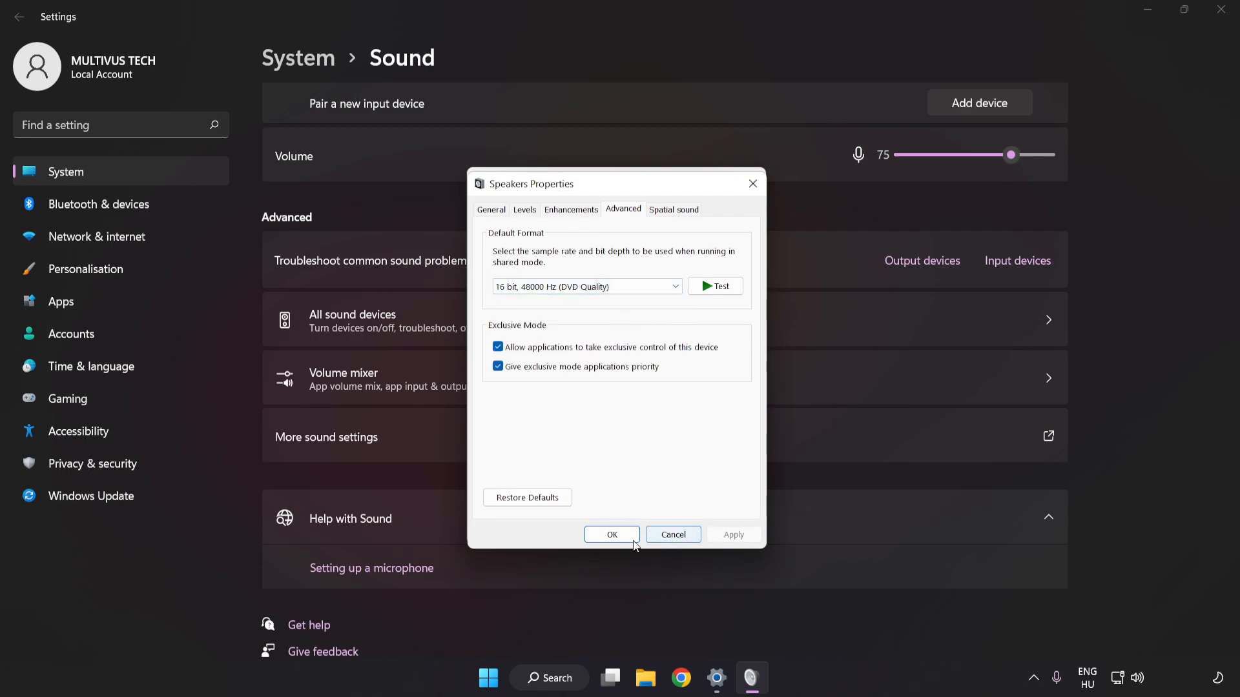
left_click(611, 535)
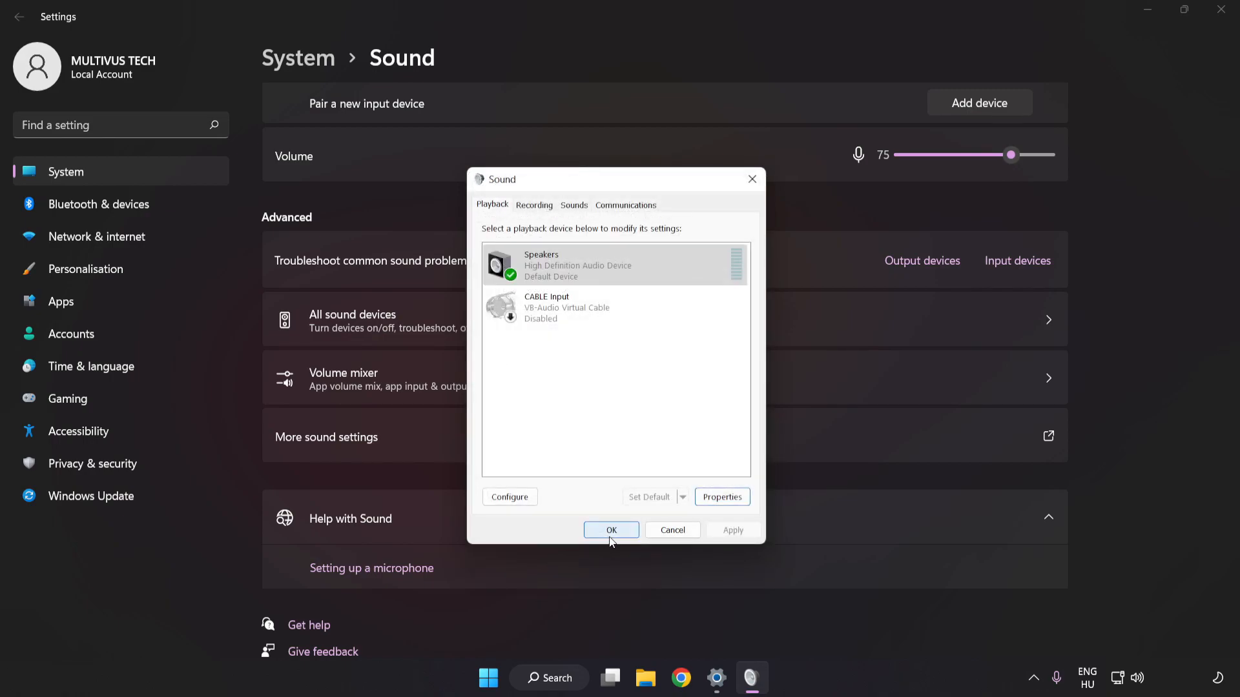
left_click(610, 529)
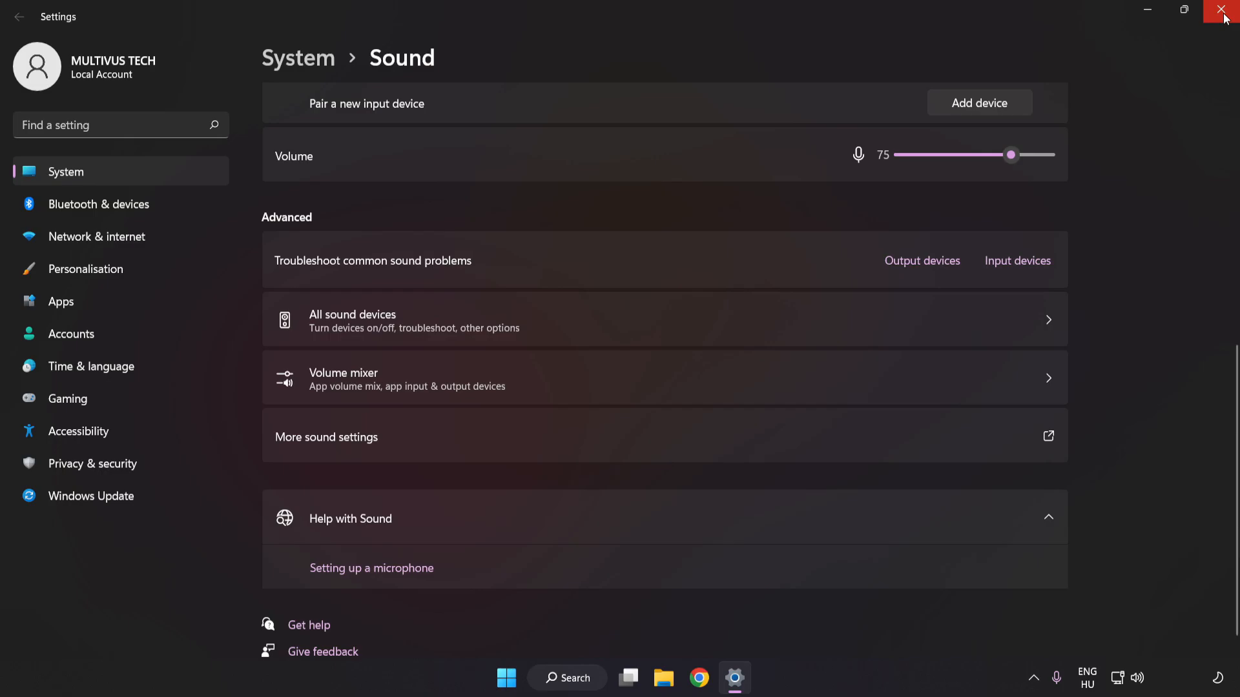
left_click(1224, 10)
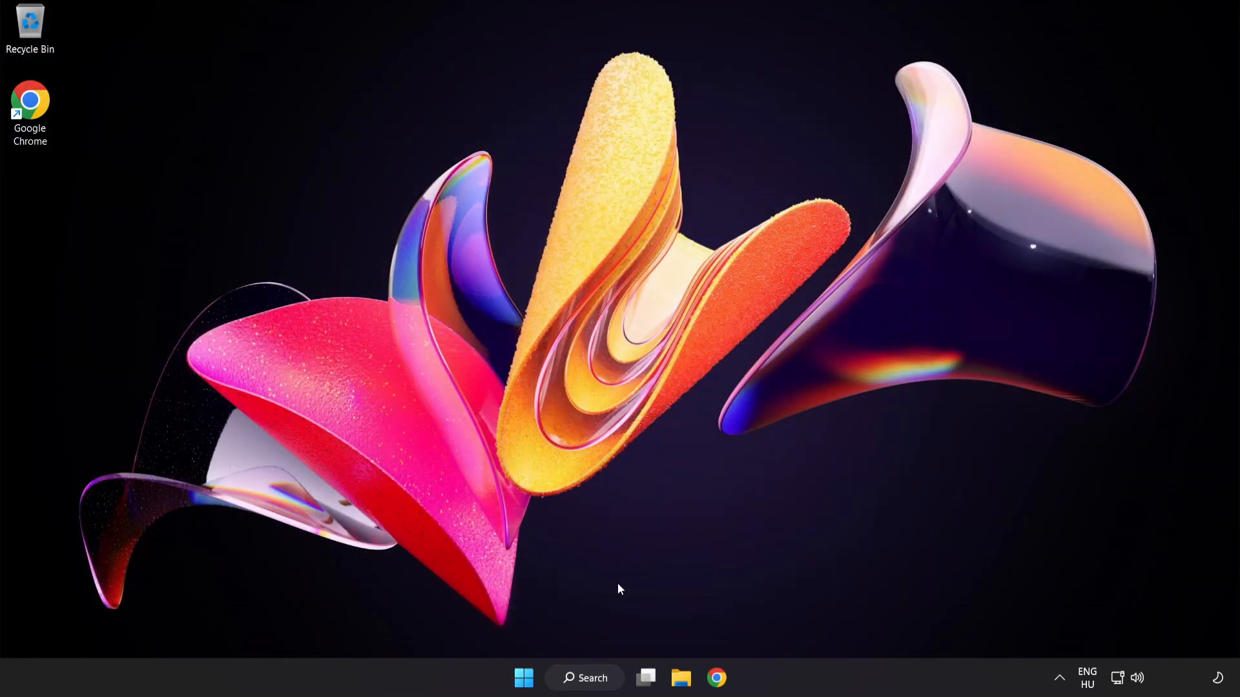
Search Windows for 'device manager'.
left_click(523, 678)
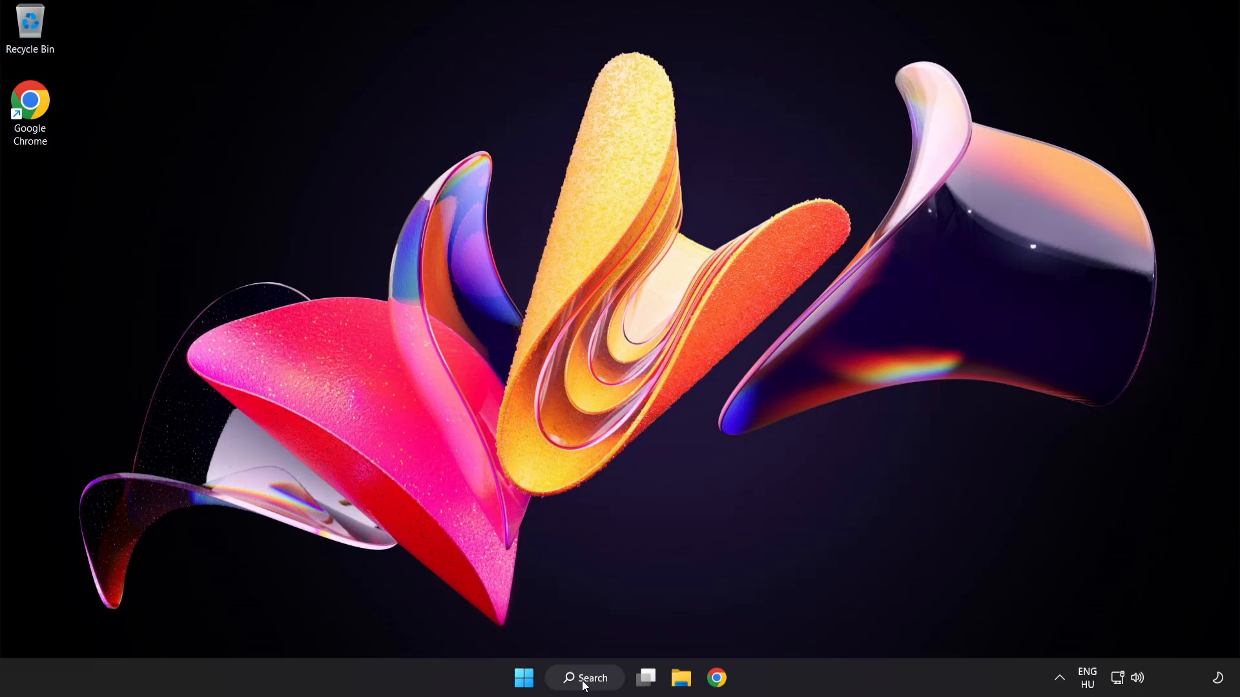
type("device Manager")
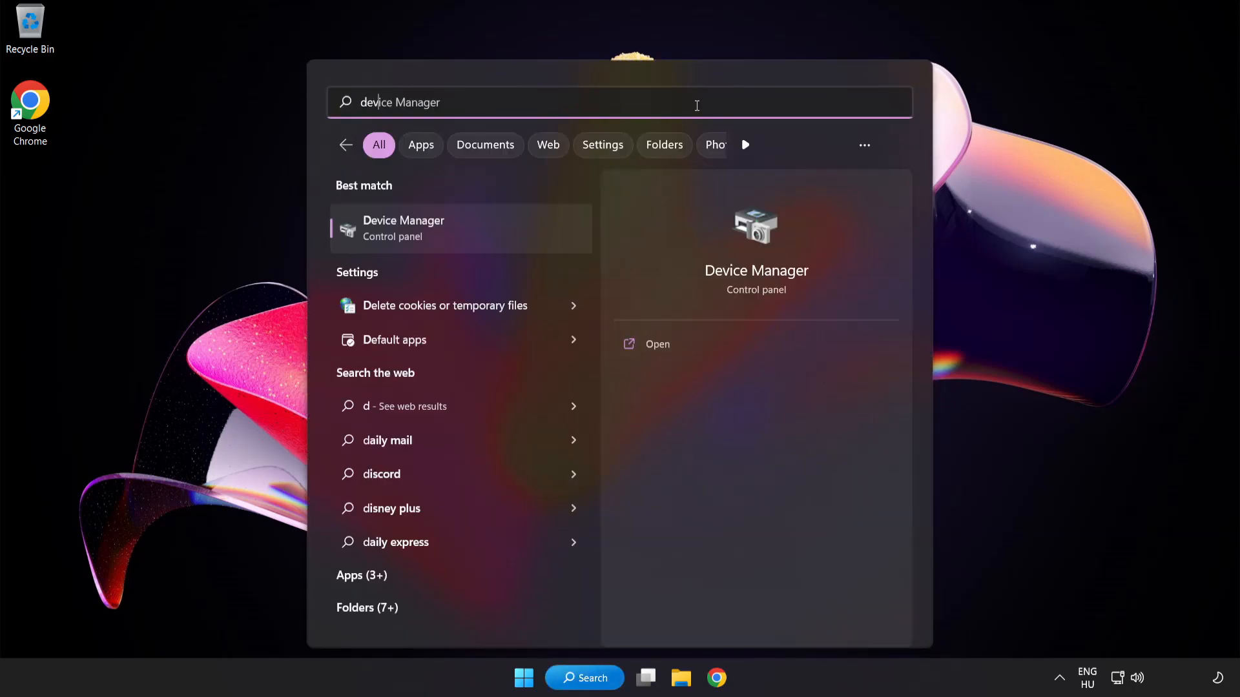
type("device manager")
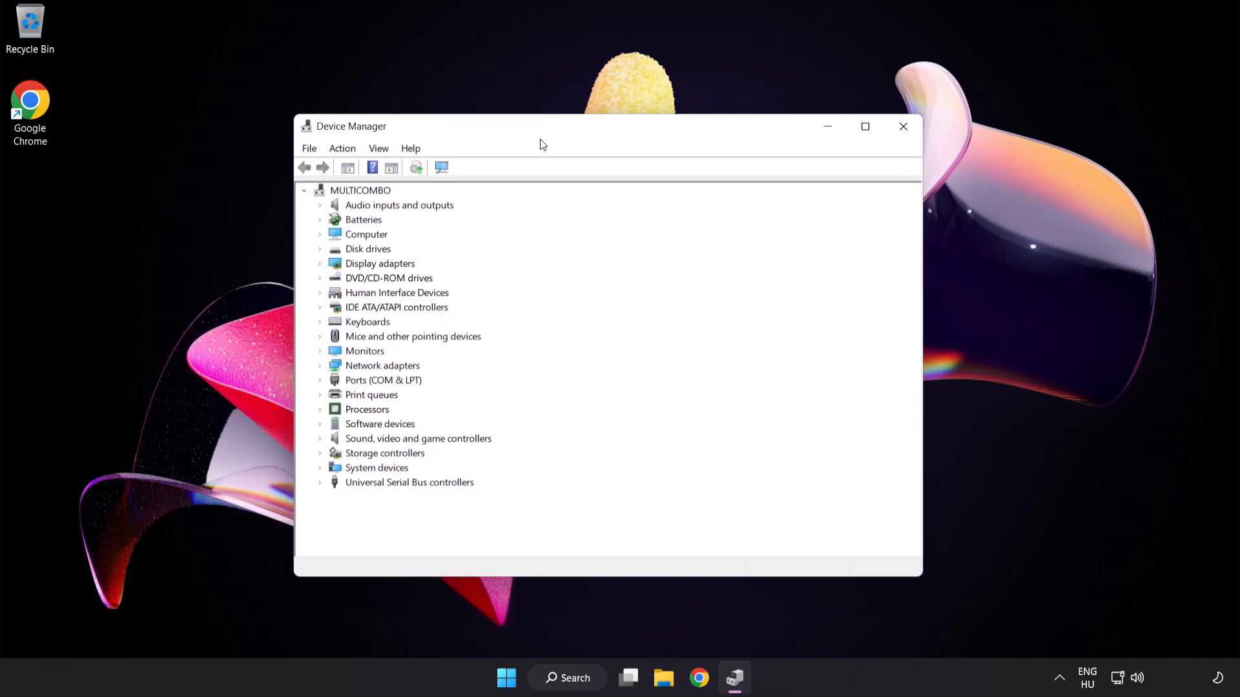
In Device Manager, start Update driver for the High Definition Audio Device.
left_click(417, 439)
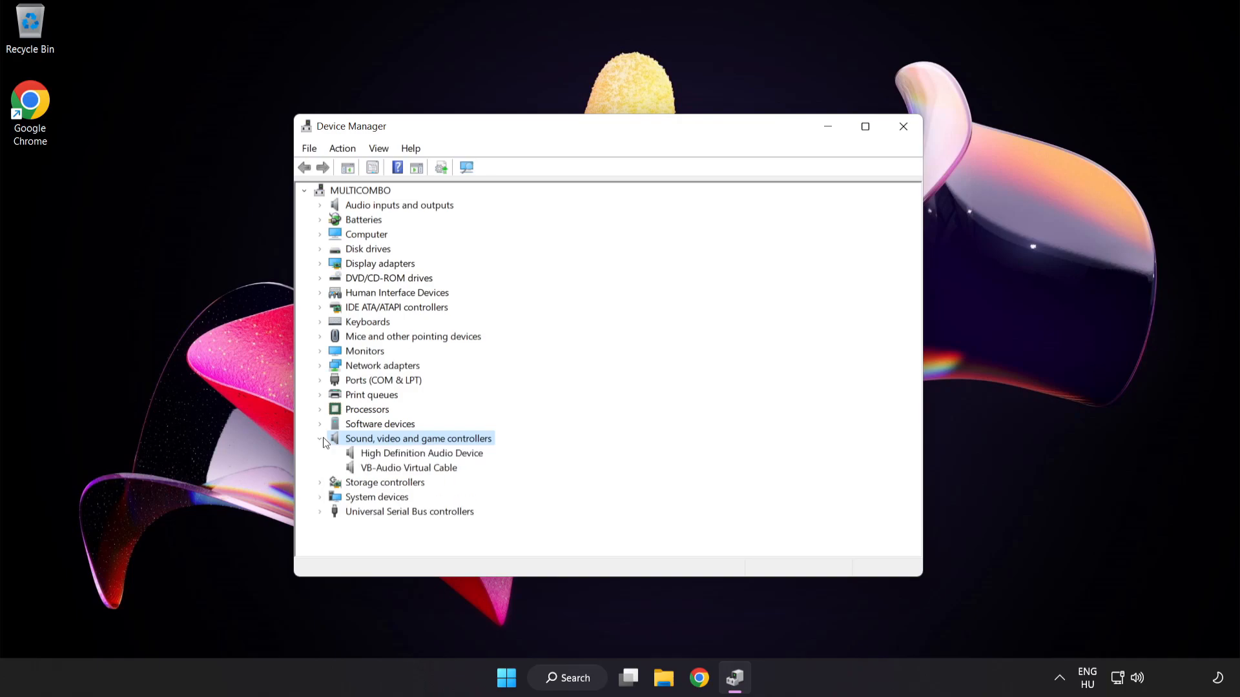
left_click(421, 454)
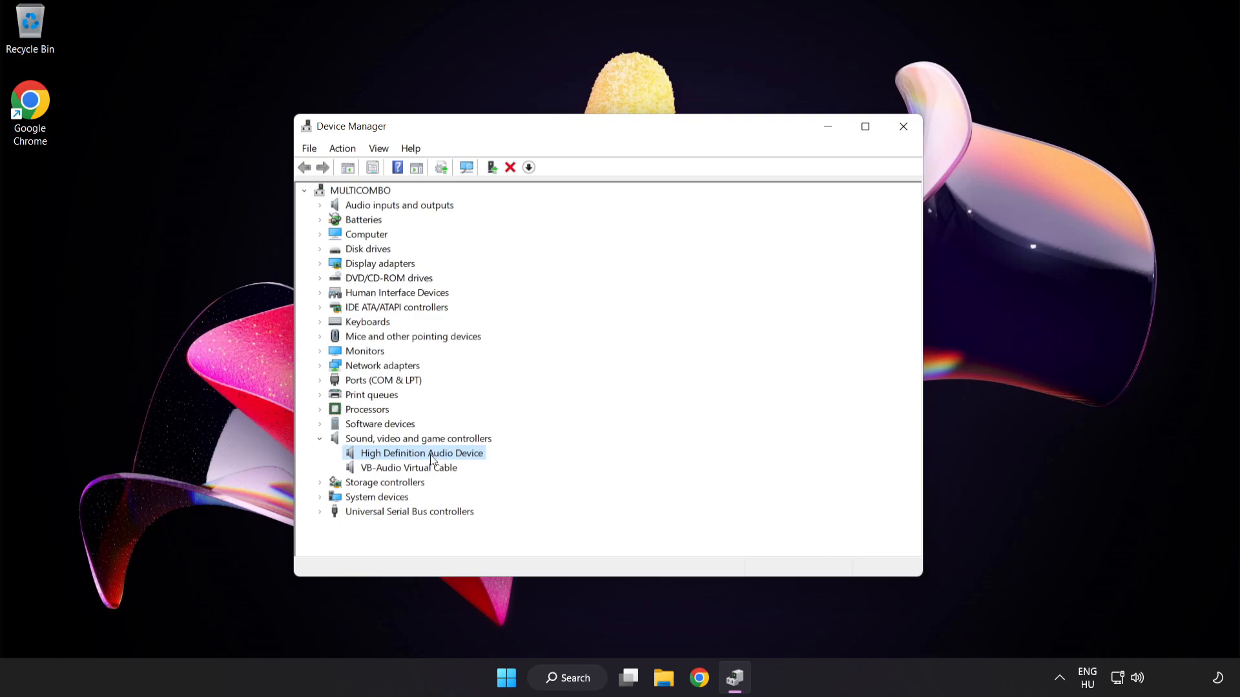
right_click(421, 452)
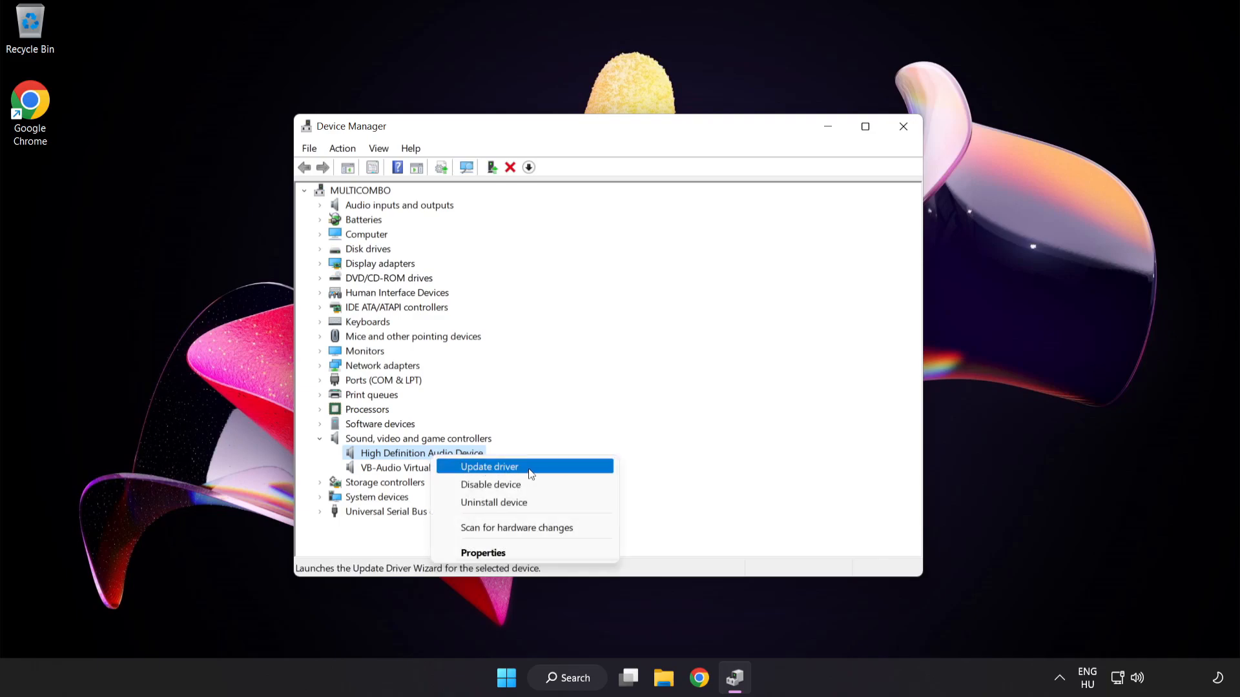
left_click(489, 466)
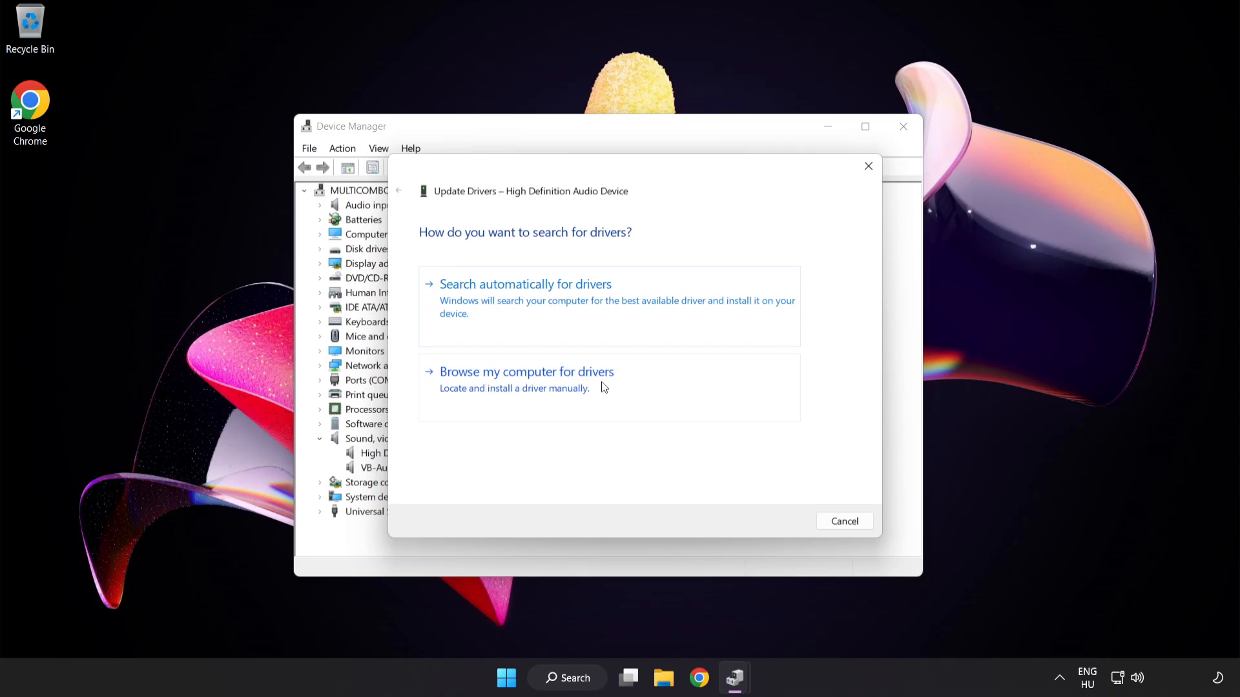
Reinstall the High Definition Audio Device driver from the local driver list, accepting the compatibility warning.
left_click(527, 372)
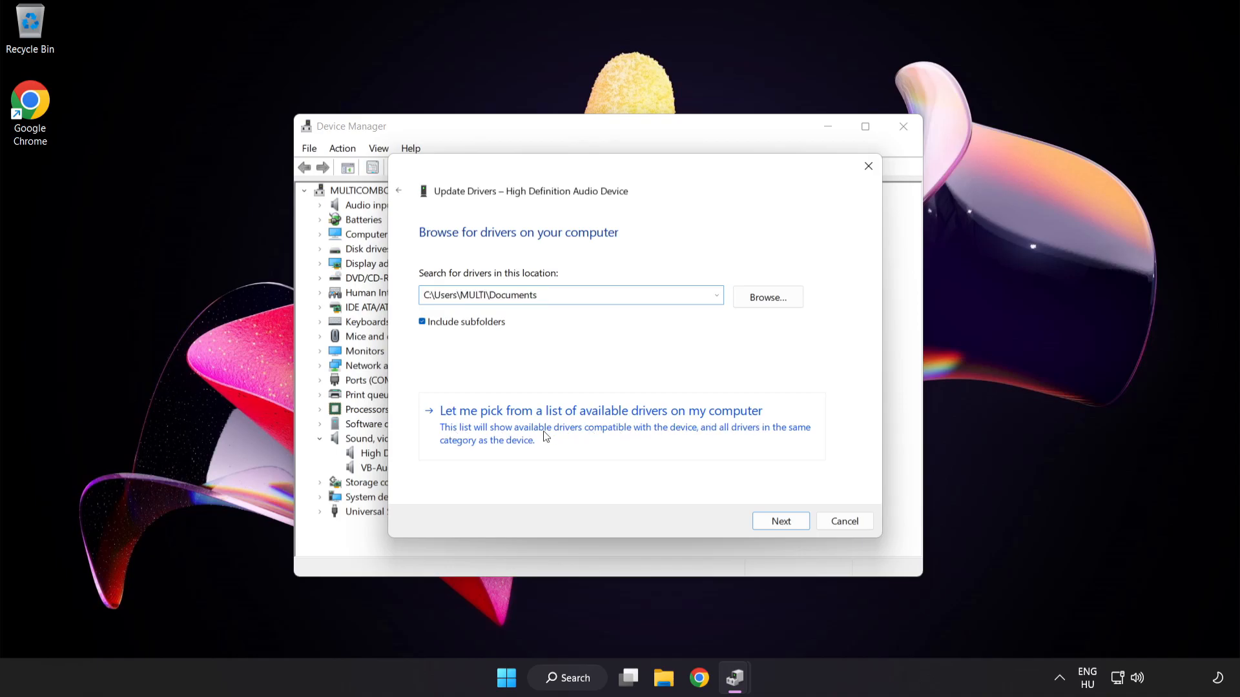
left_click(599, 411)
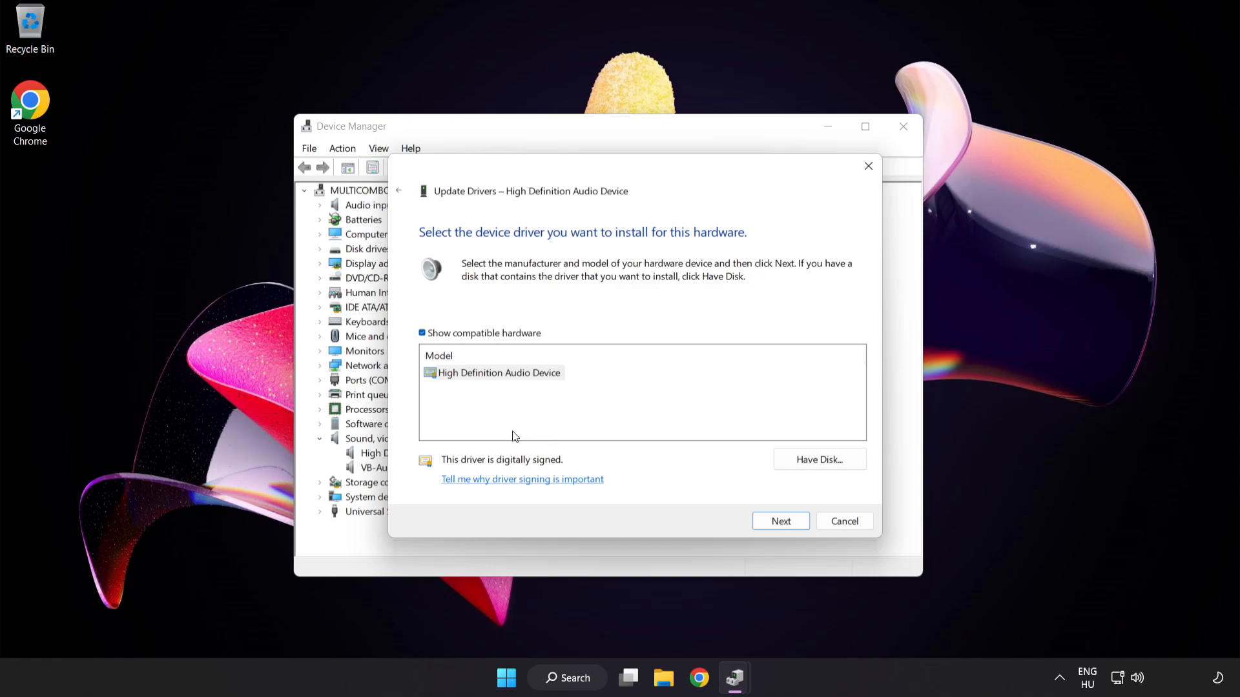
left_click(492, 372)
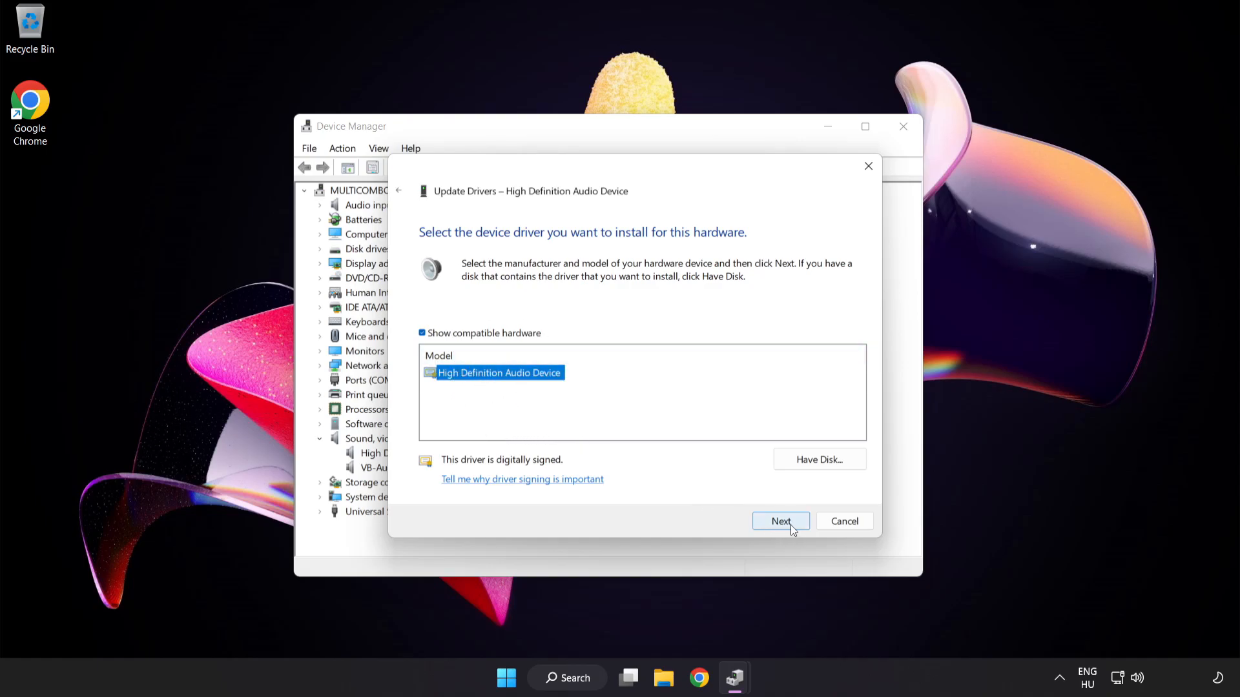
left_click(780, 521)
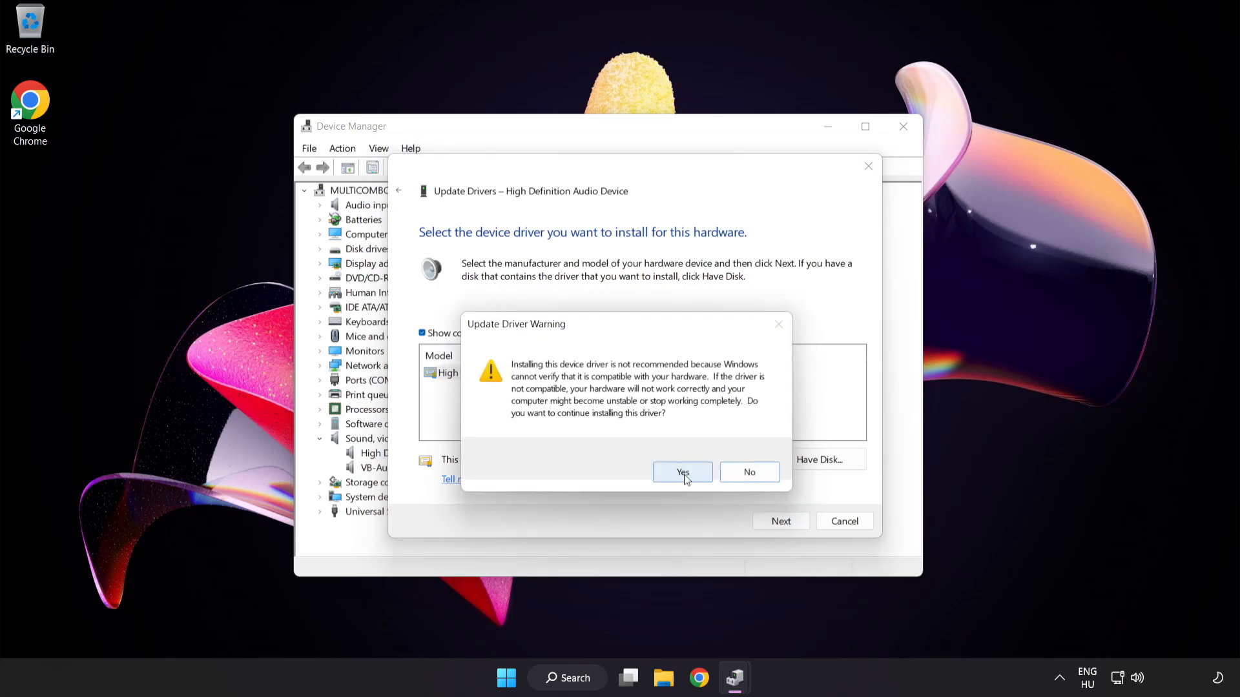
left_click(682, 472)
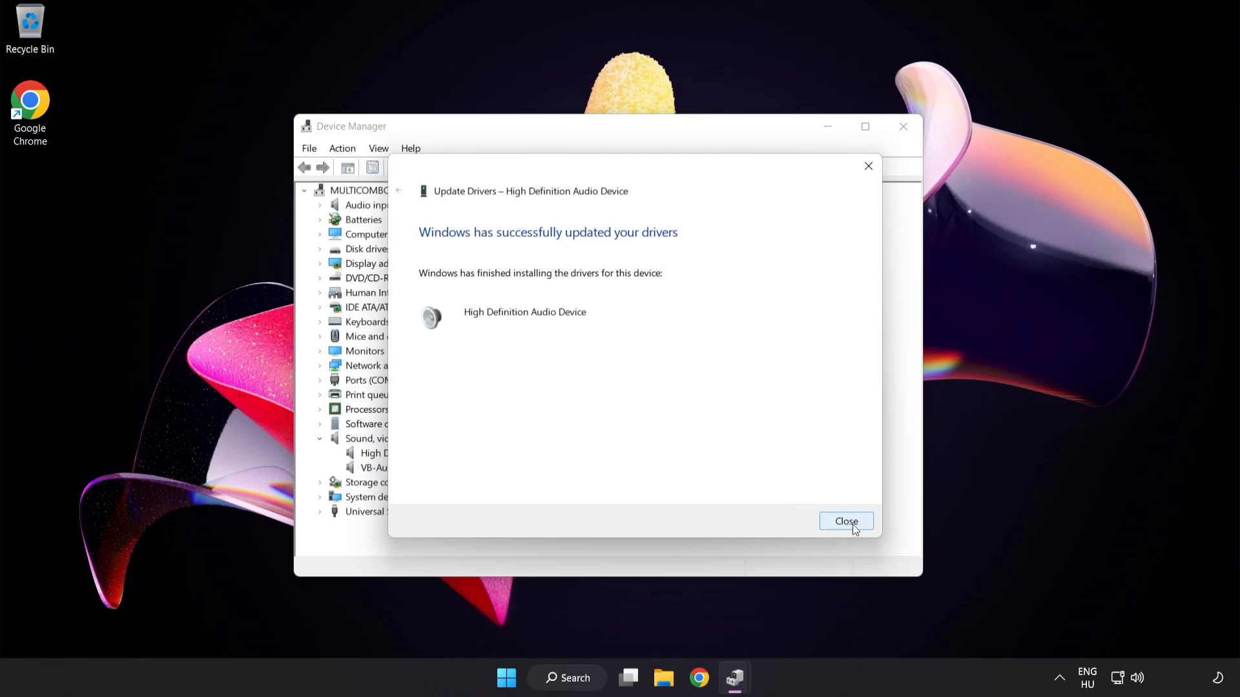
left_click(844, 521)
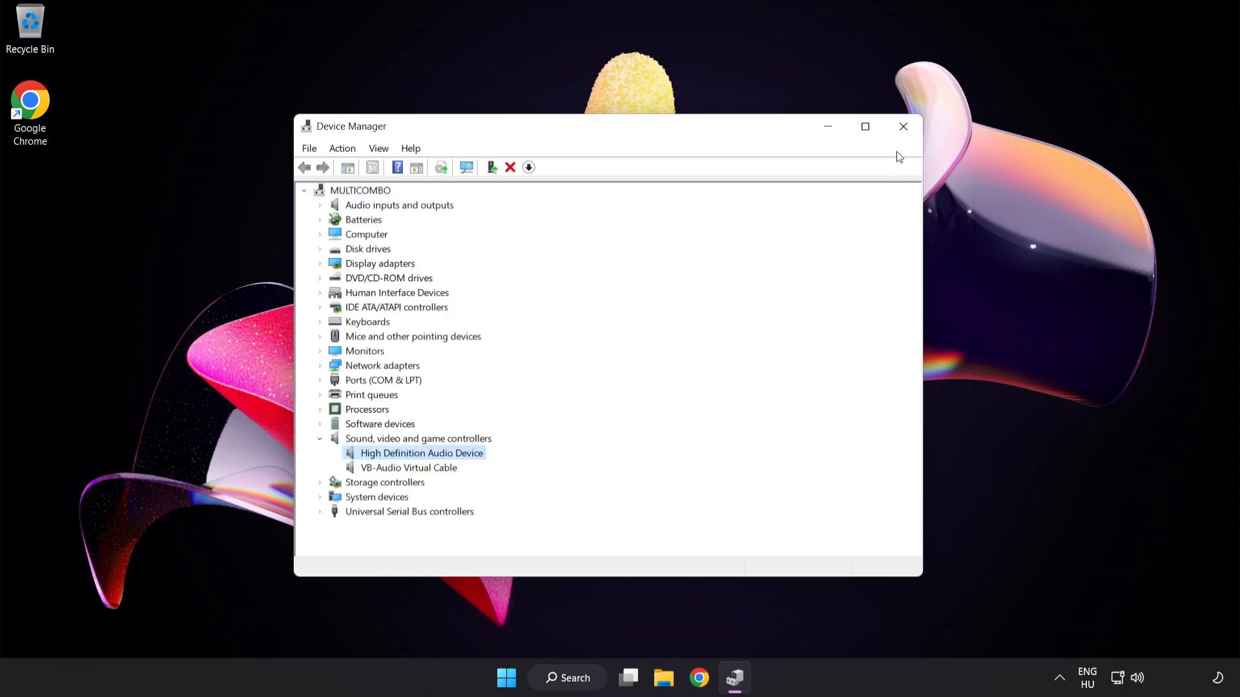
Close Device Manager and start Troubleshoot sound problems from the tray speaker icon.
left_click(903, 127)
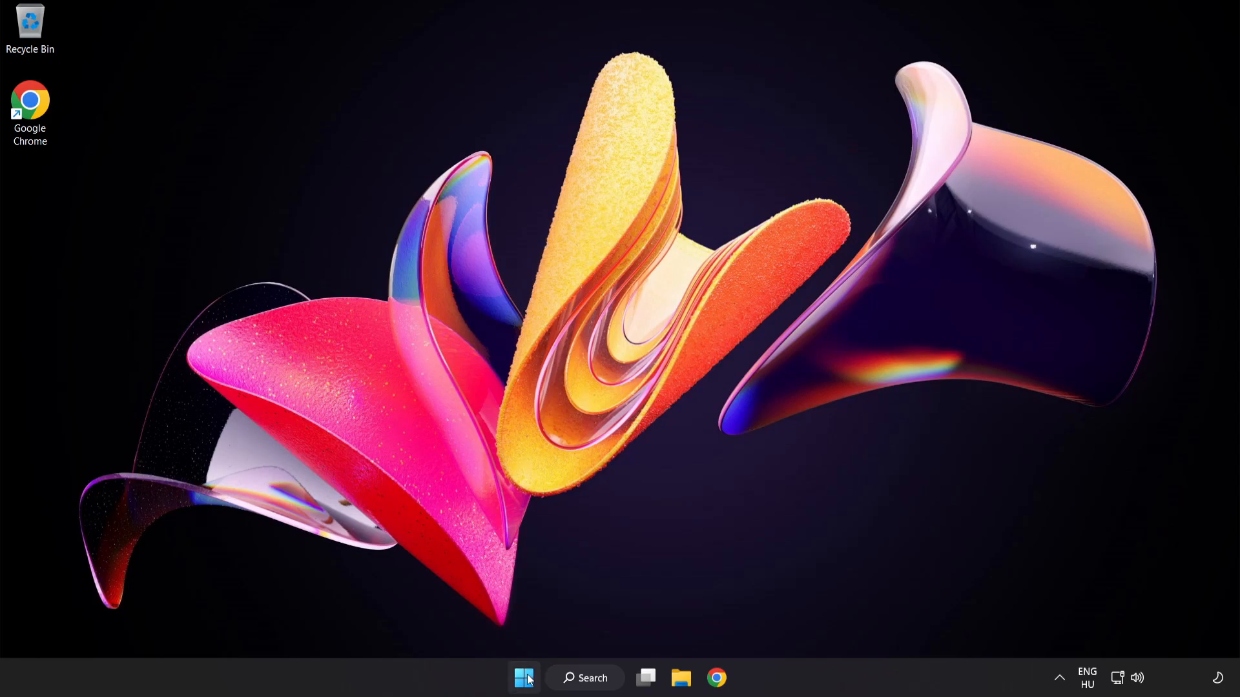
left_click(523, 678)
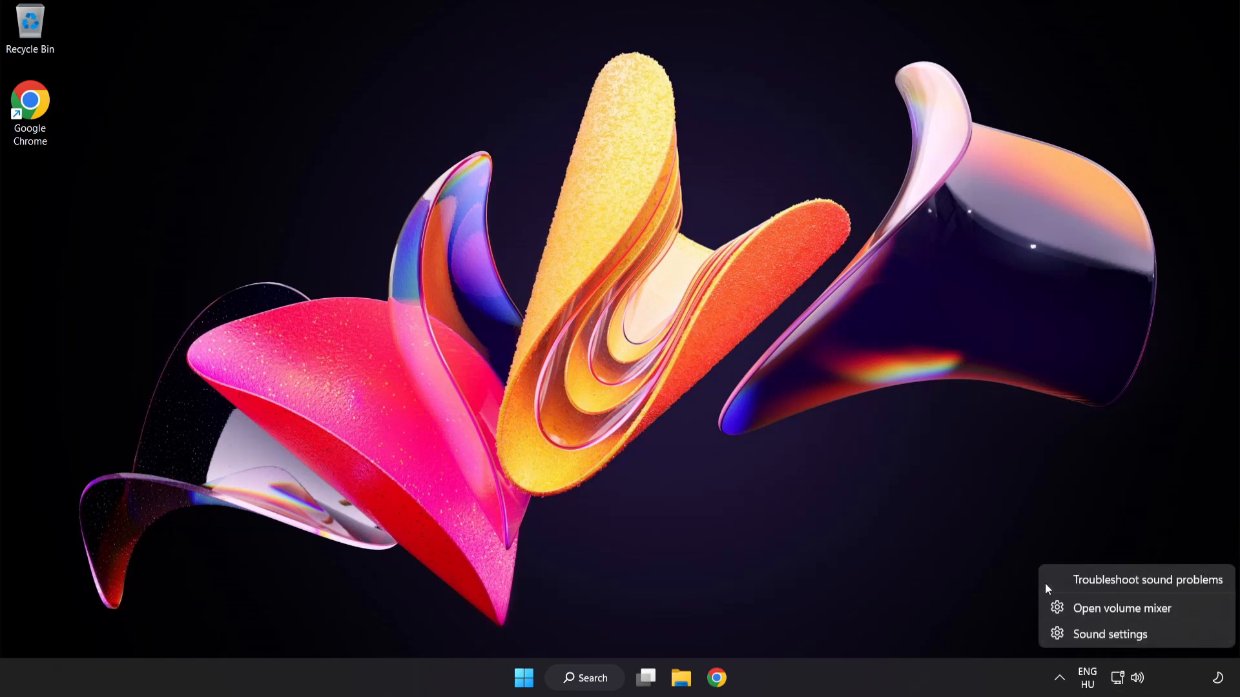
left_click(1145, 580)
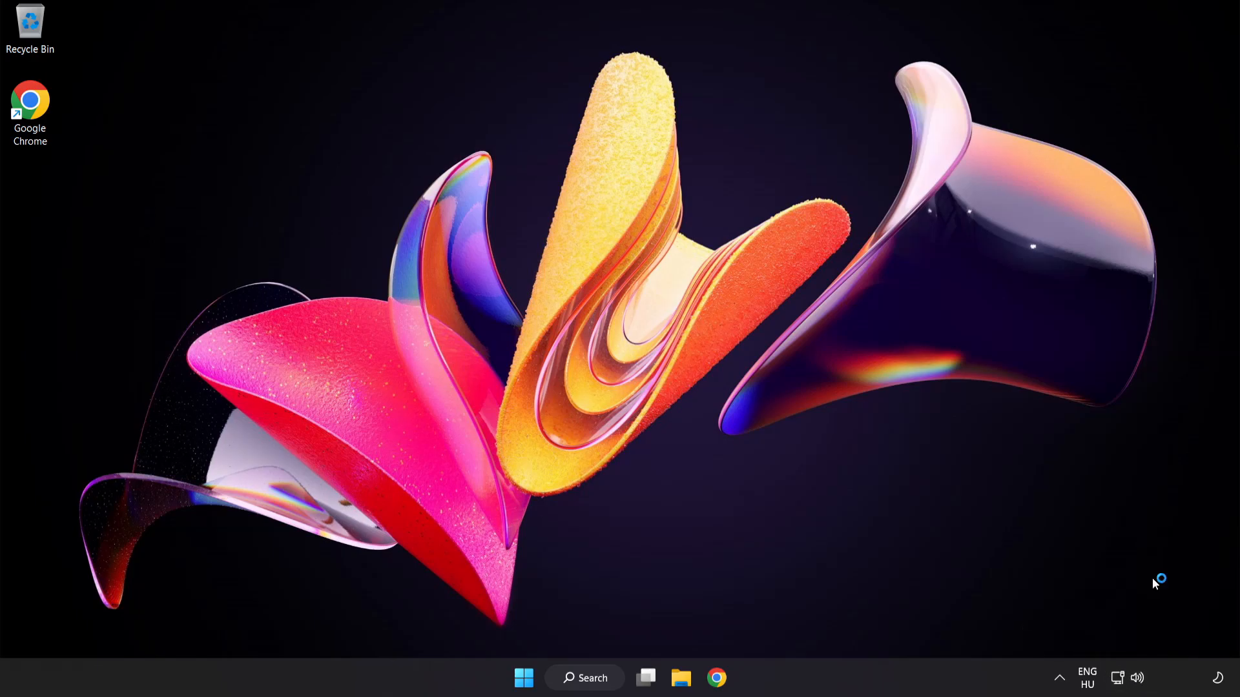